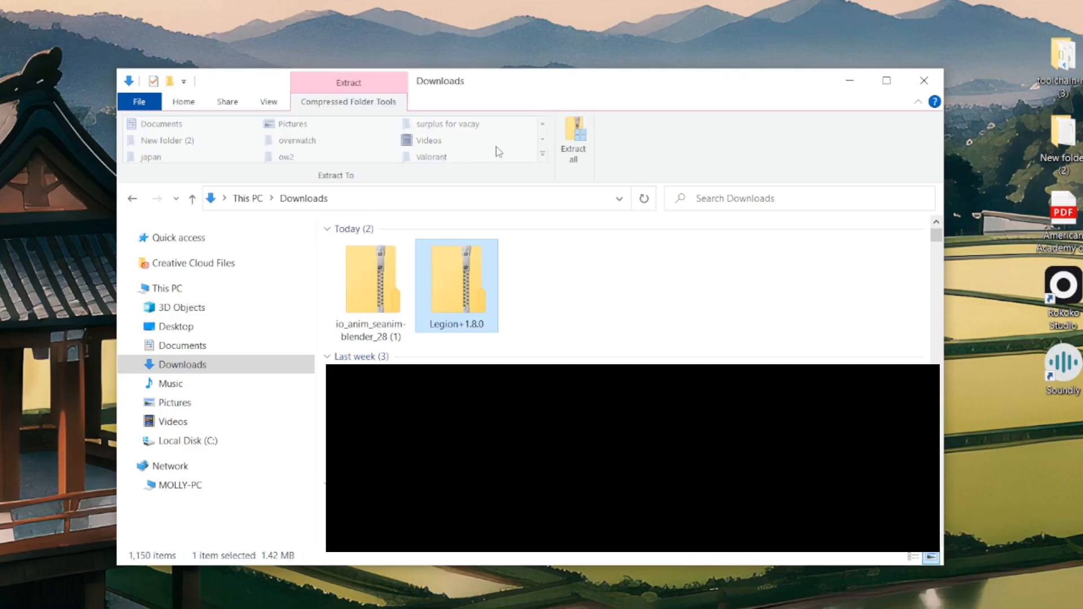
# - Extract the Legion+1.8.0 zip into its own Downloads\Legion+1.8.0 folder
pyautogui.click(573, 142)
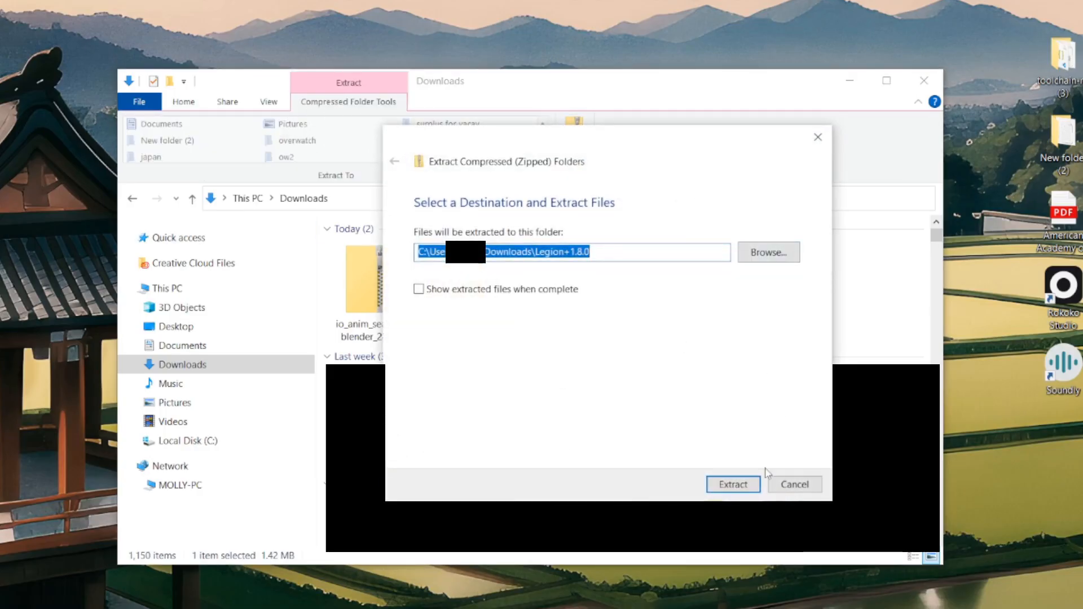
pyautogui.click(732, 484)
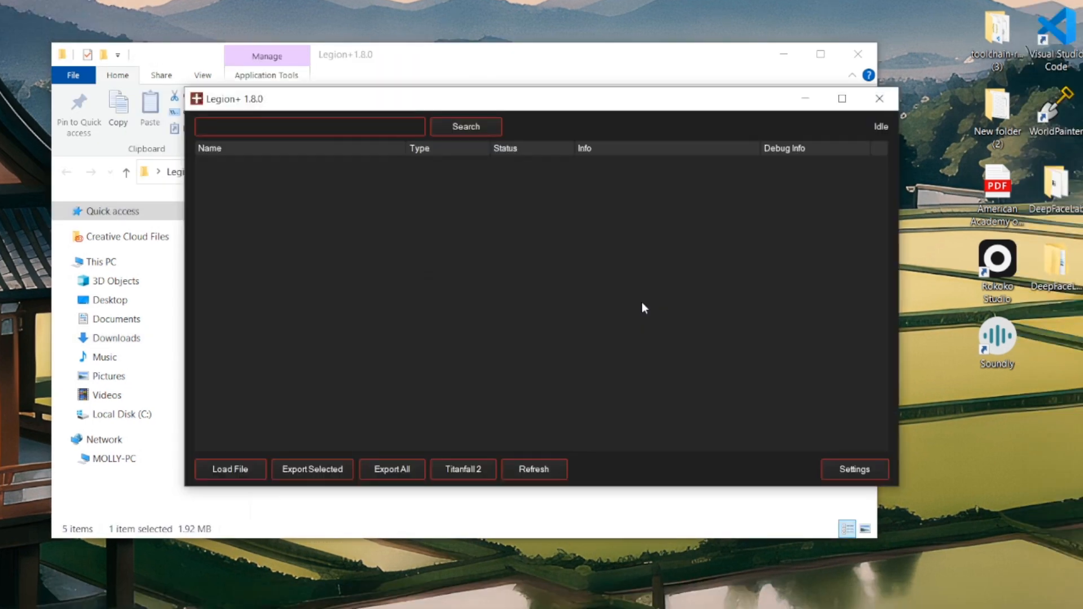
# - Set Legion+ export formats to FBX models, SEAnim animations and PNG images
pyautogui.click(854, 470)
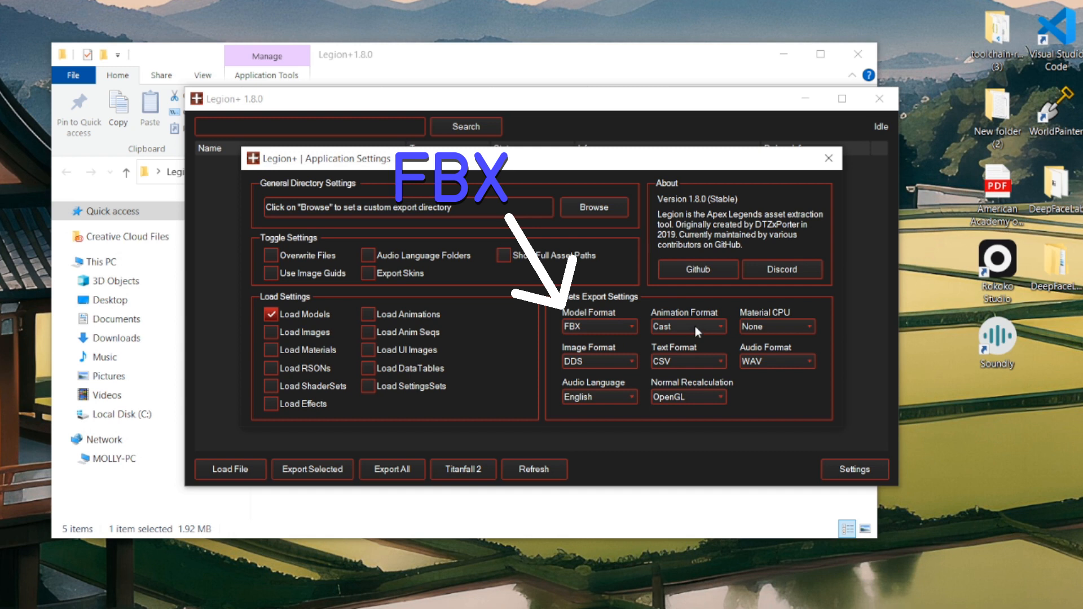
pyautogui.click(687, 326)
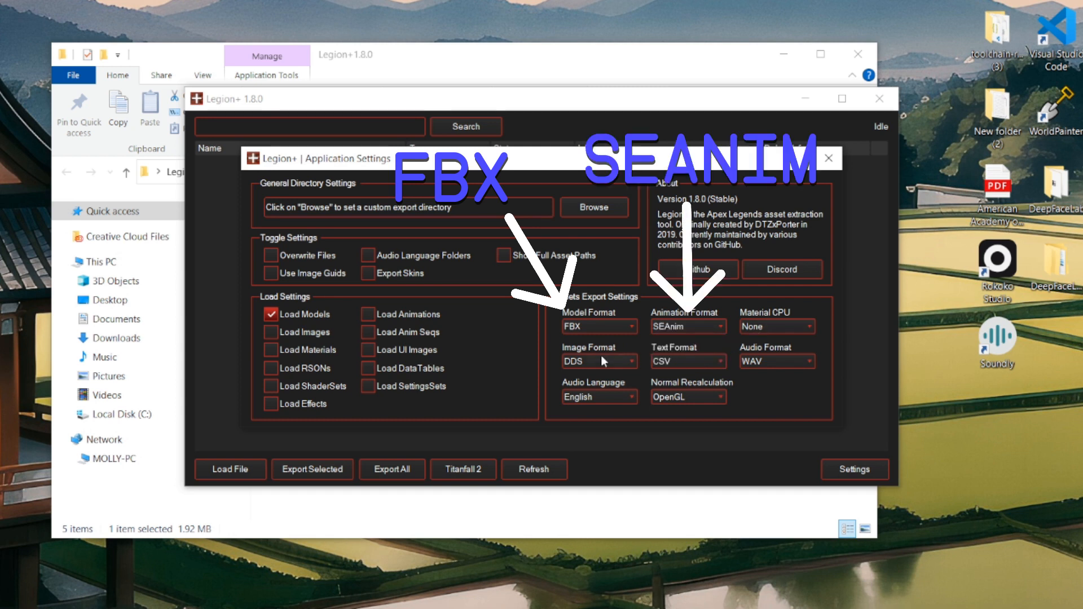
pyautogui.click(598, 361)
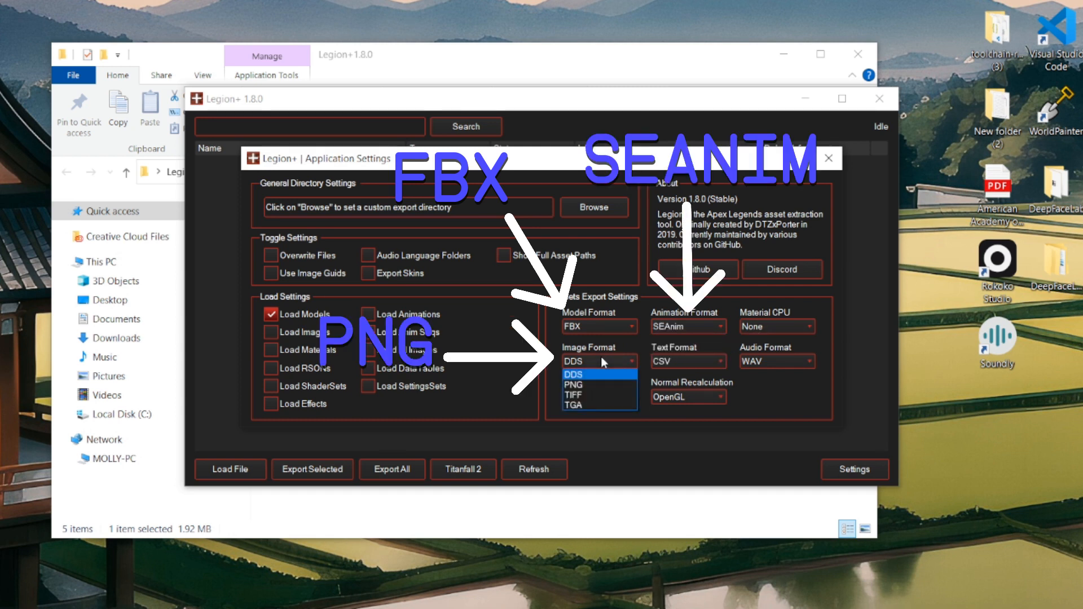
pyautogui.click(573, 385)
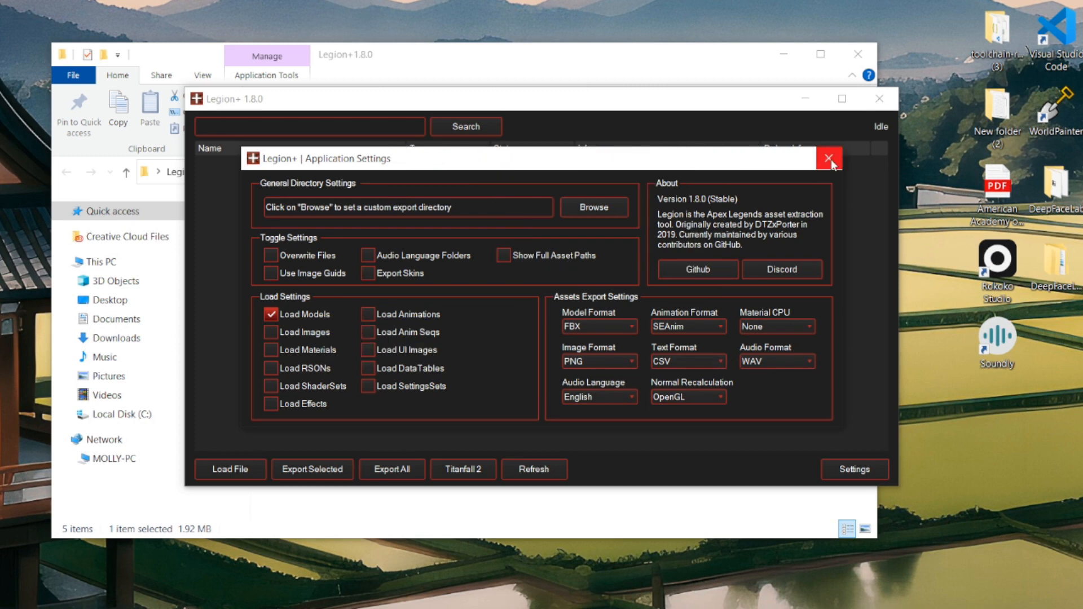
pyautogui.click(829, 158)
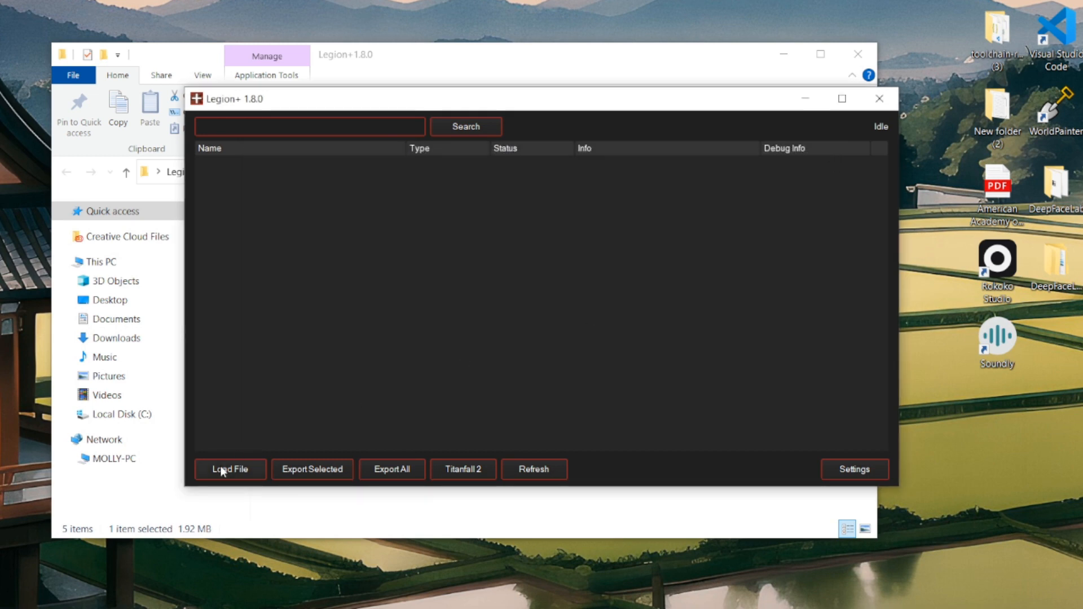
# - Load the common and Loba skin rpaks from Apex Legends\paks\Win64, listing 4006 assets
pyautogui.click(229, 469)
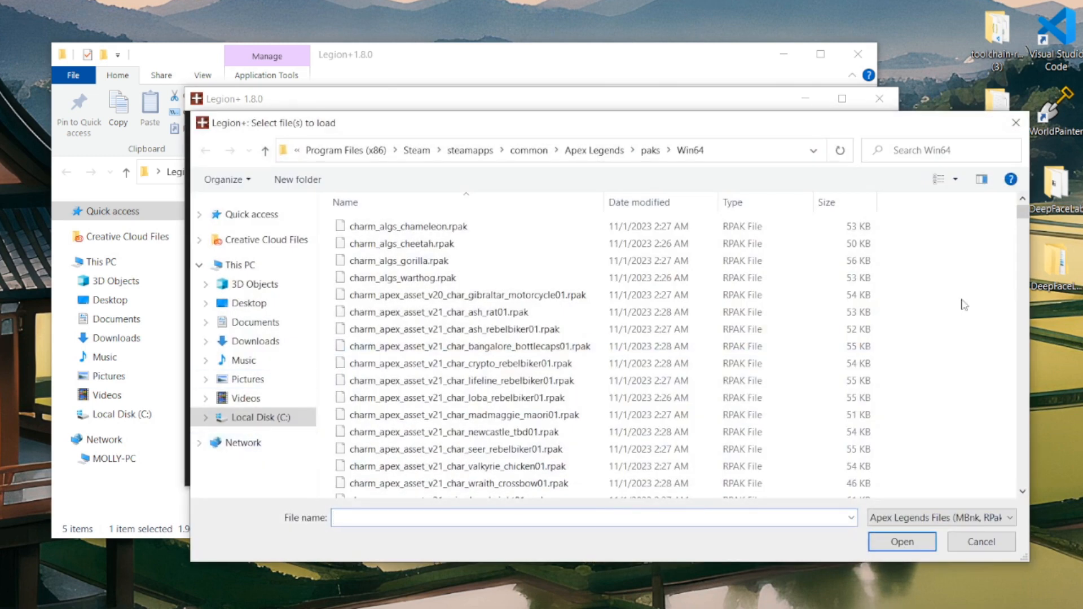
pyautogui.scroll(-3)
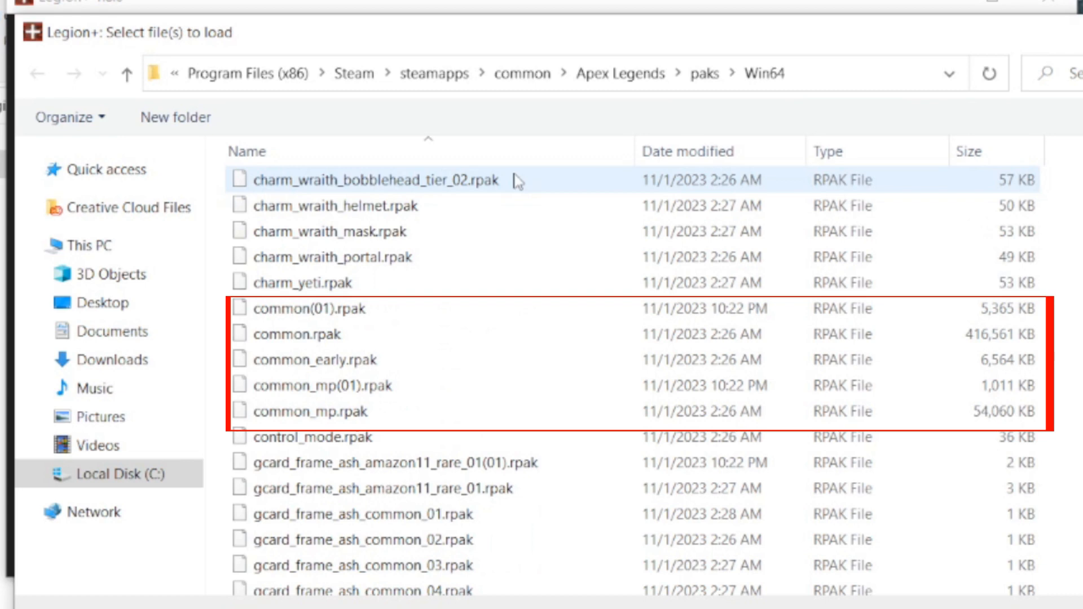
pyautogui.scroll(-3)
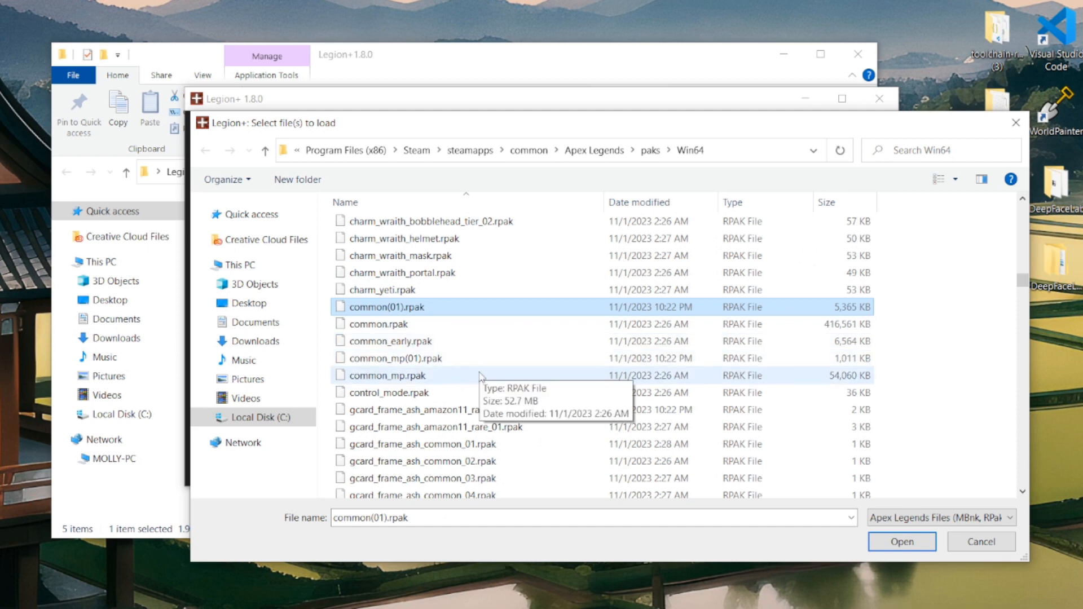
pyautogui.click(387, 374)
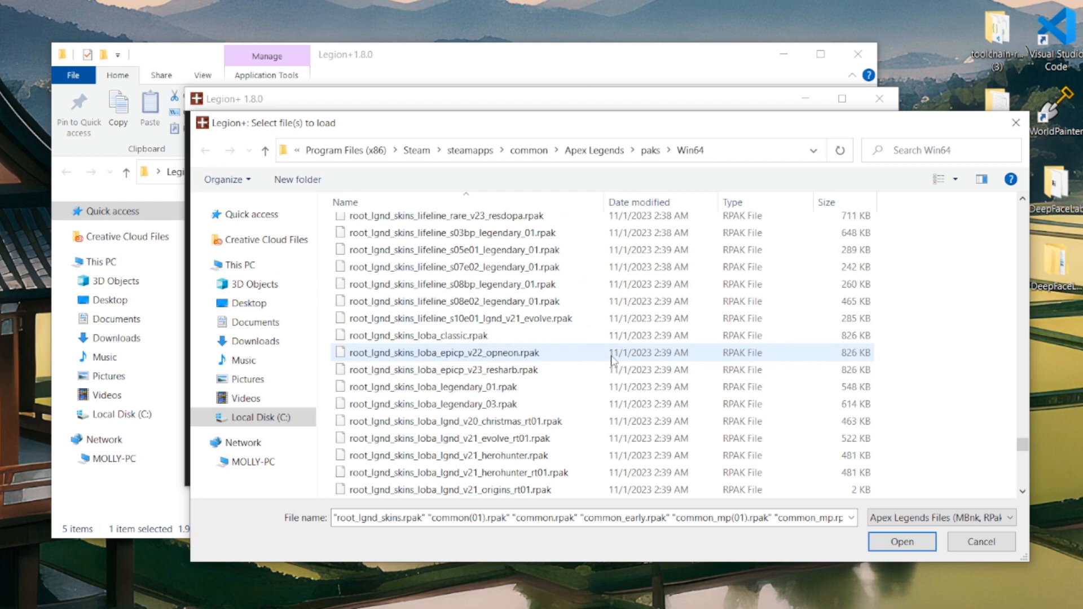
pyautogui.click(418, 335)
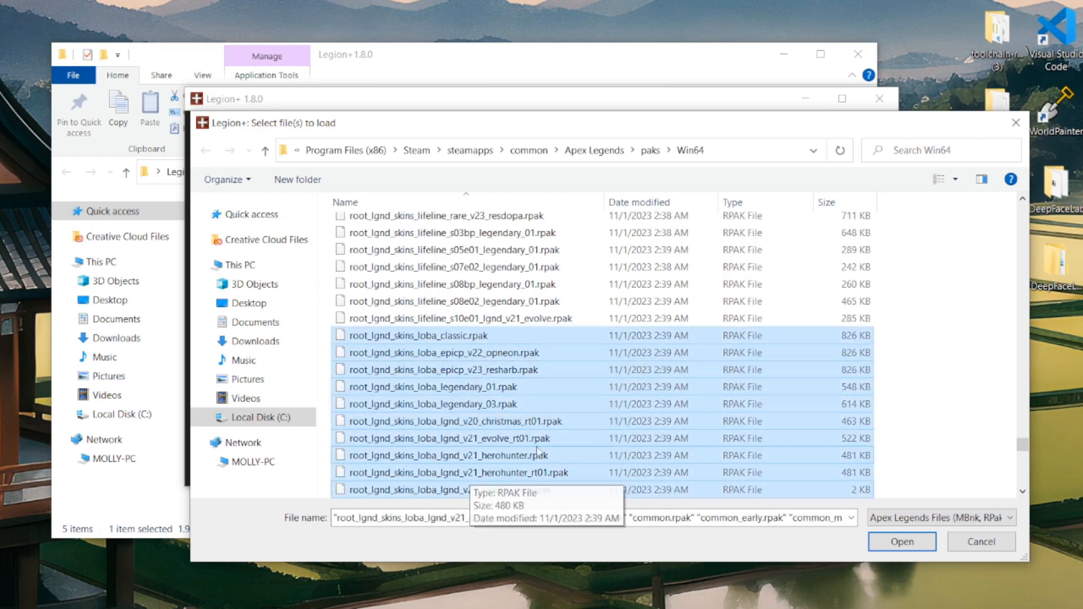
pyautogui.scroll(-3)
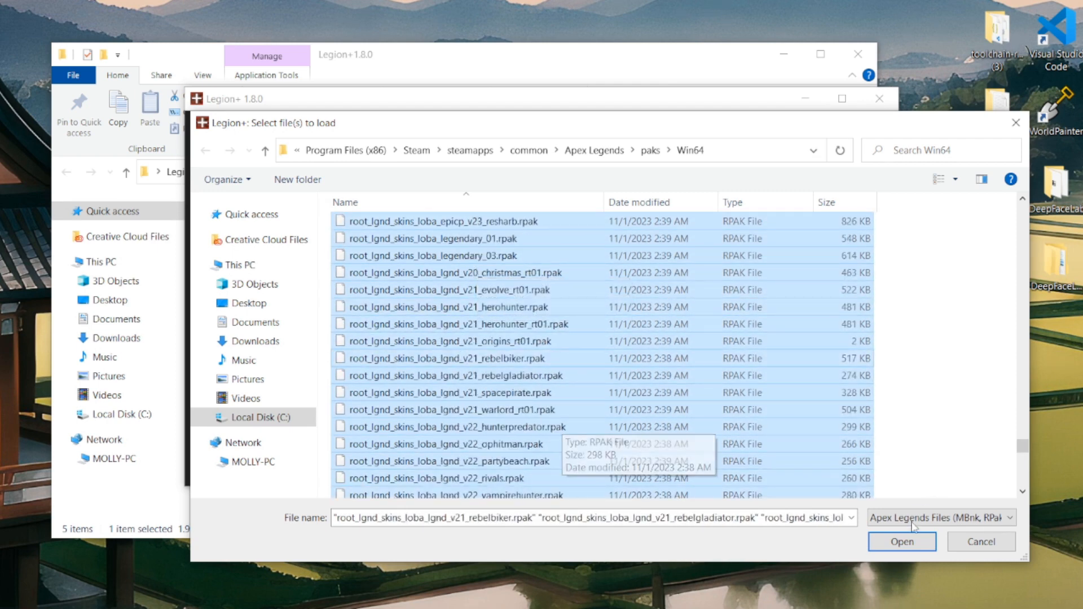
pyautogui.click(900, 542)
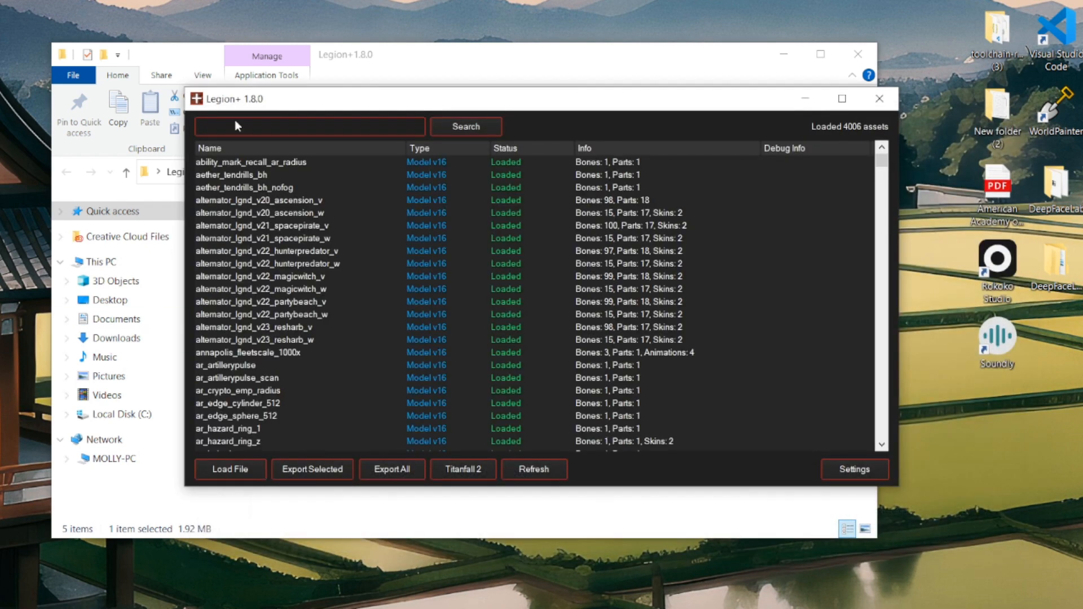
# - Search assets for 'loba', preview Loba models and choose pilot_medium_loba
pyautogui.write('loba')
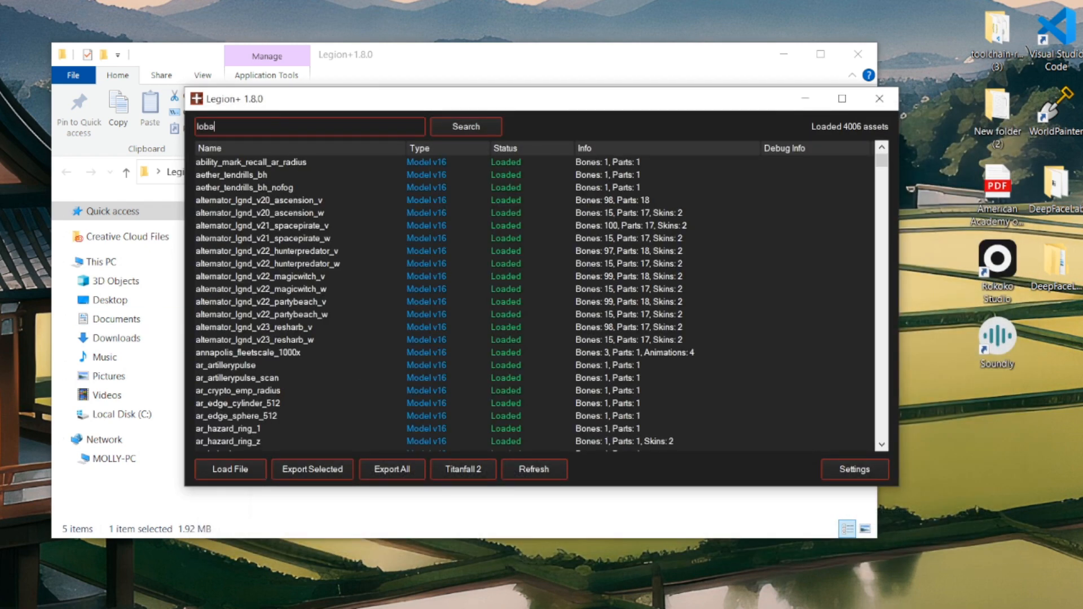
pyautogui.click(465, 126)
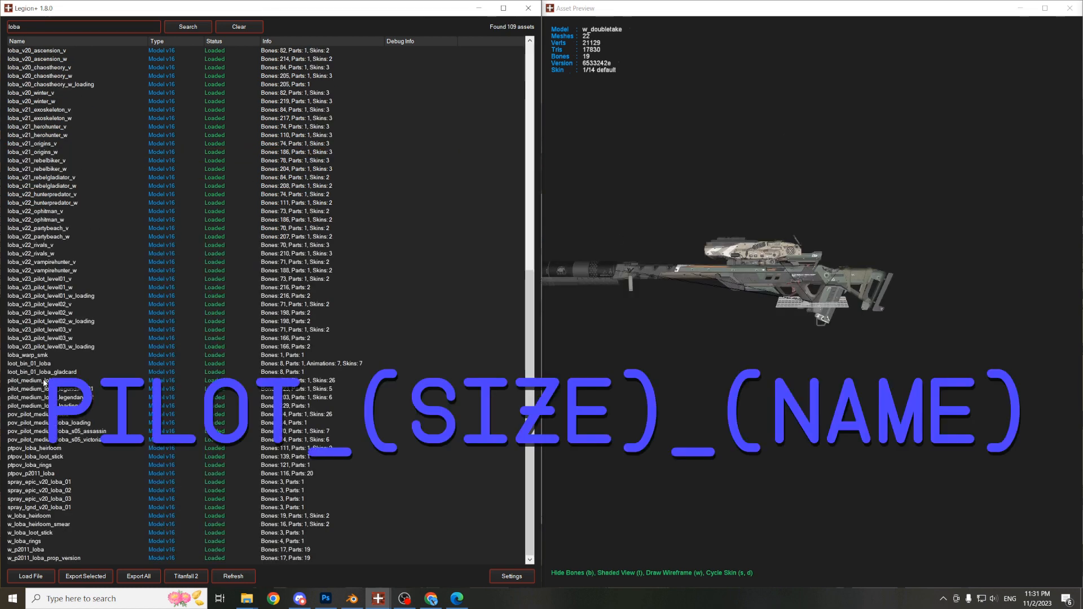
pyautogui.click(42, 380)
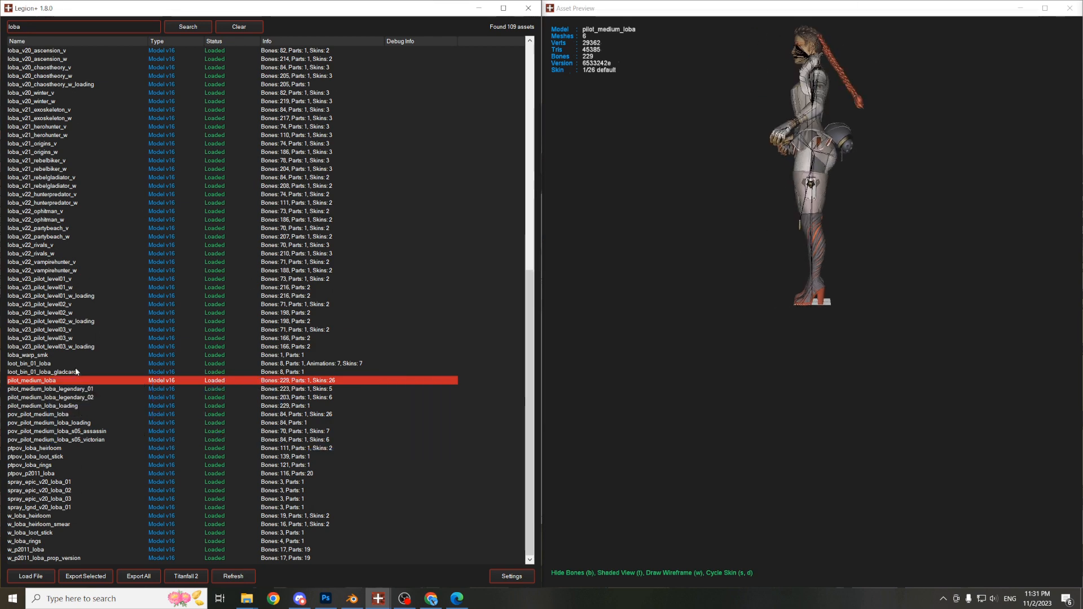
pyautogui.click(49, 414)
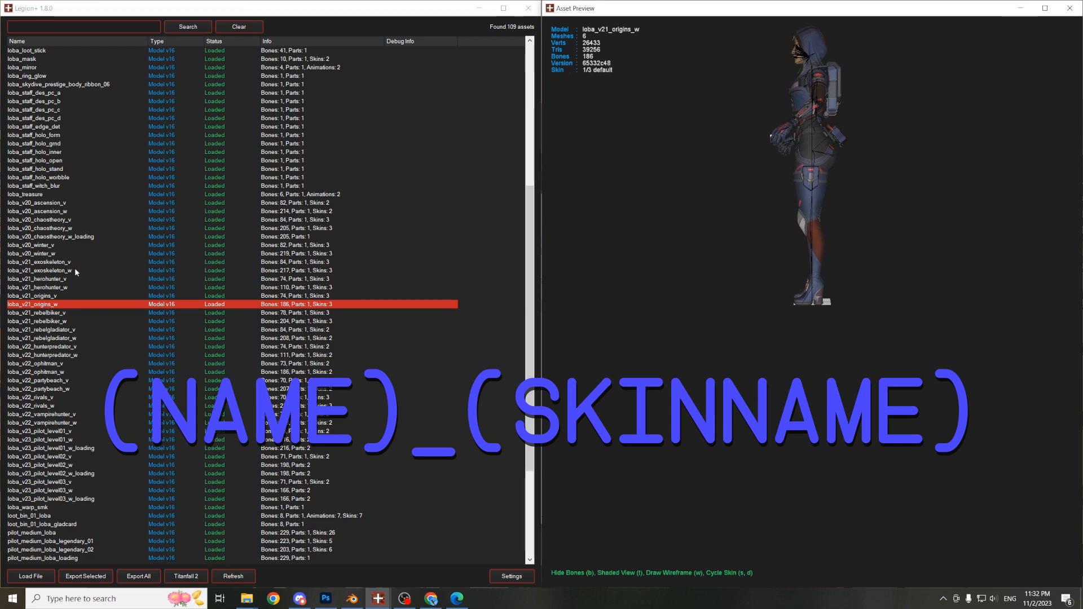
pyautogui.click(42, 270)
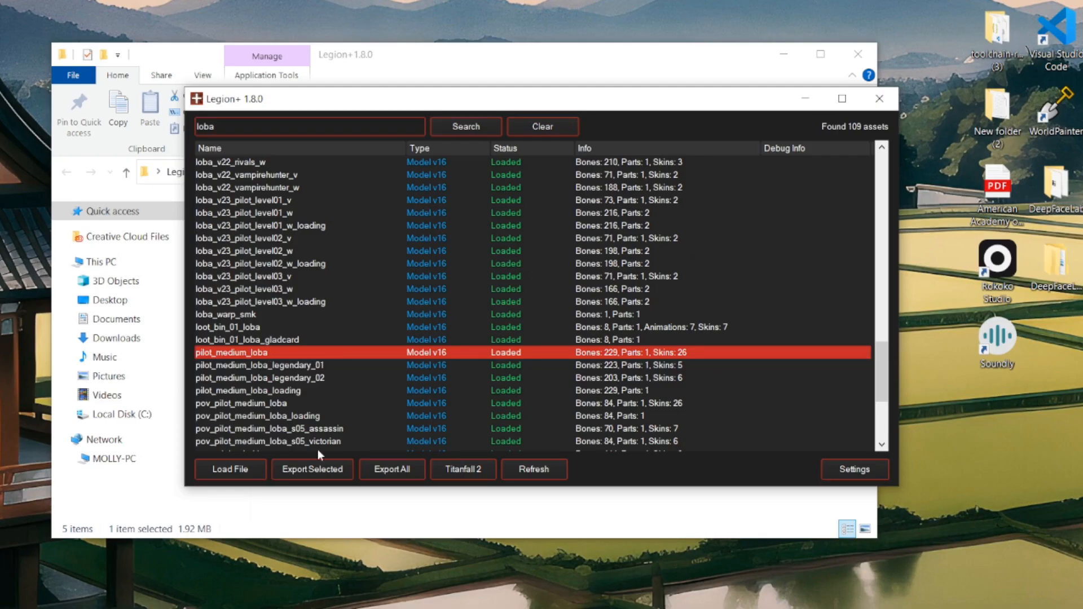
# - Export pilot_medium_loba and pick out the loba_base body, gear, hair, head and arms materials
pyautogui.click(312, 469)
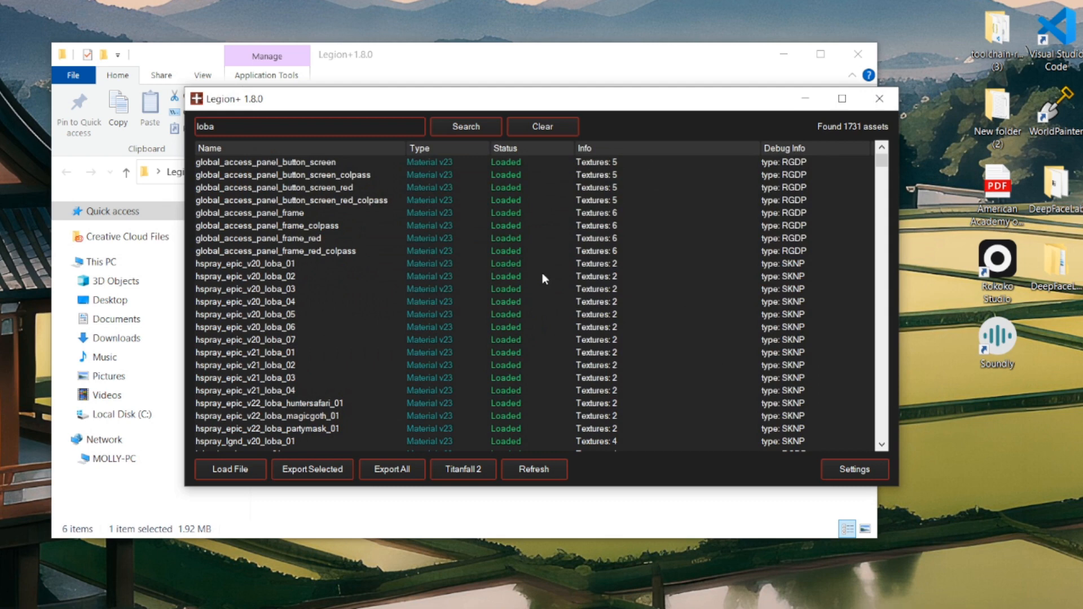
pyautogui.click(227, 275)
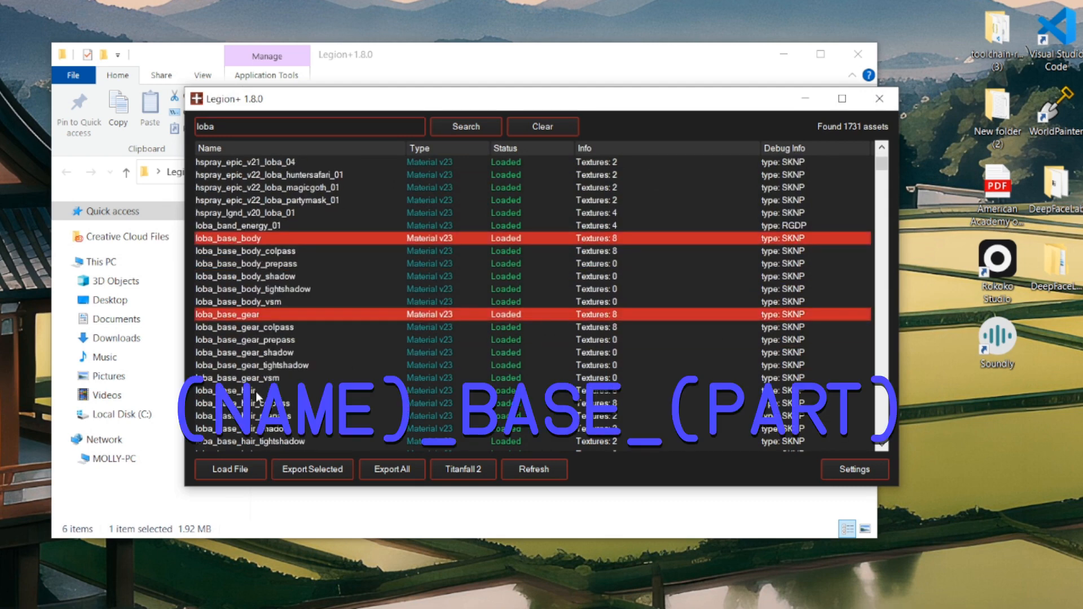
pyautogui.scroll(-3)
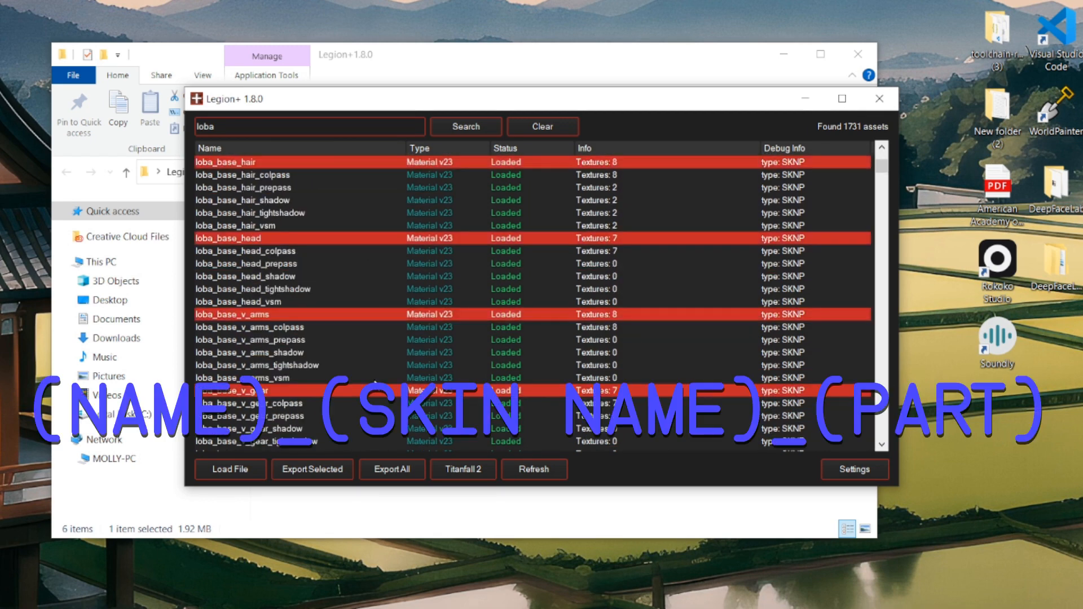
pyautogui.scroll(-3)
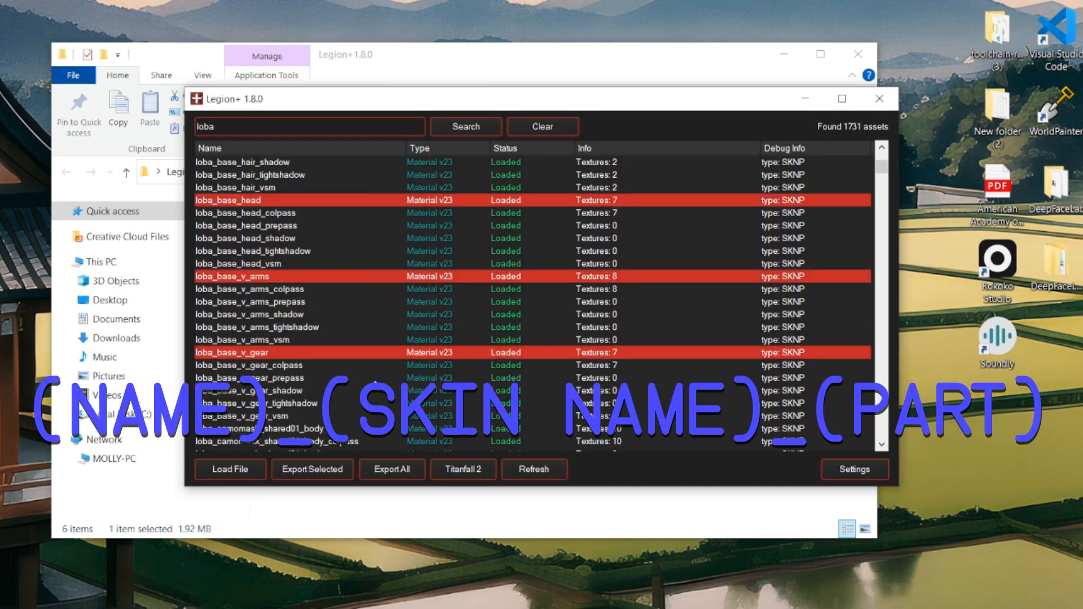
pyautogui.scroll(3)
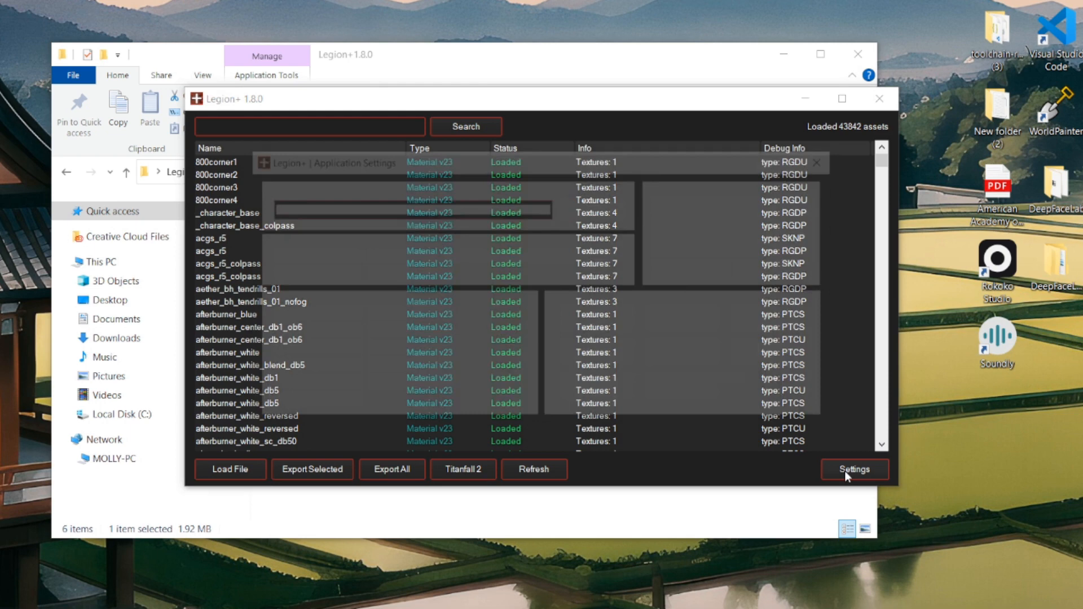
# - Search Loba animation sets and pick the pilot_medium_loba set of 266 animations
pyautogui.click(465, 125)
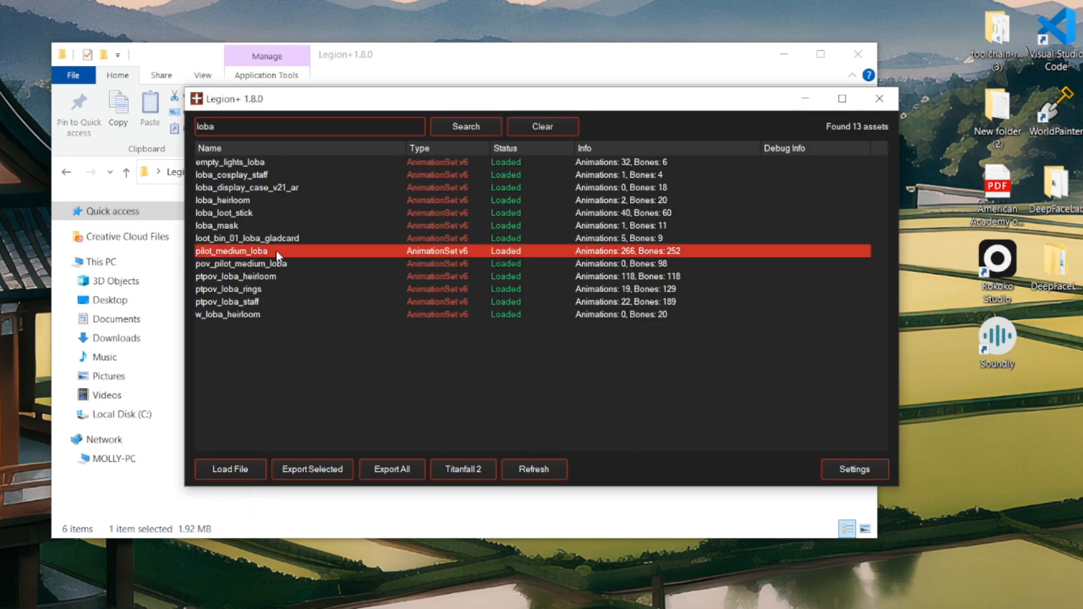
pyautogui.click(312, 469)
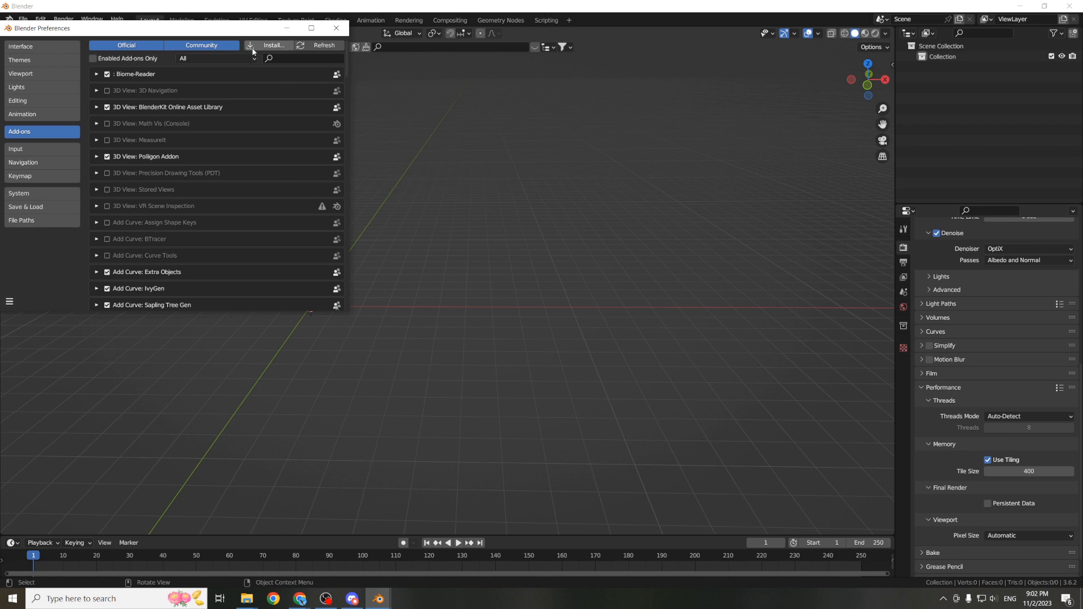
# - Import pilot_medium_loba_LOD0.fbx from Legion+ exported_files/models with its Joints armature
pyautogui.click(336, 27)
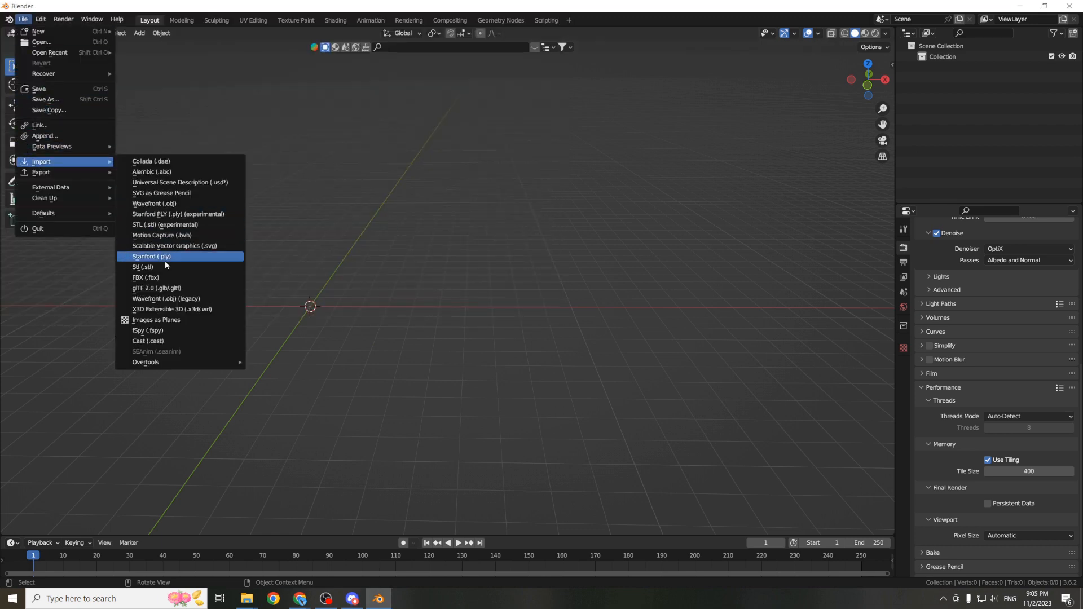
pyautogui.click(146, 278)
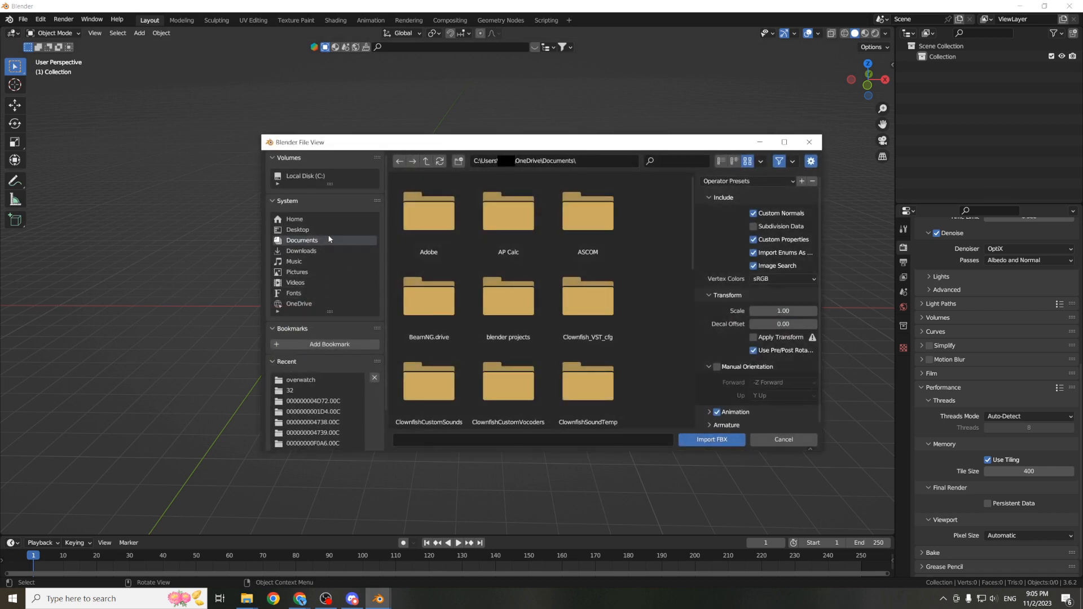
pyautogui.click(297, 229)
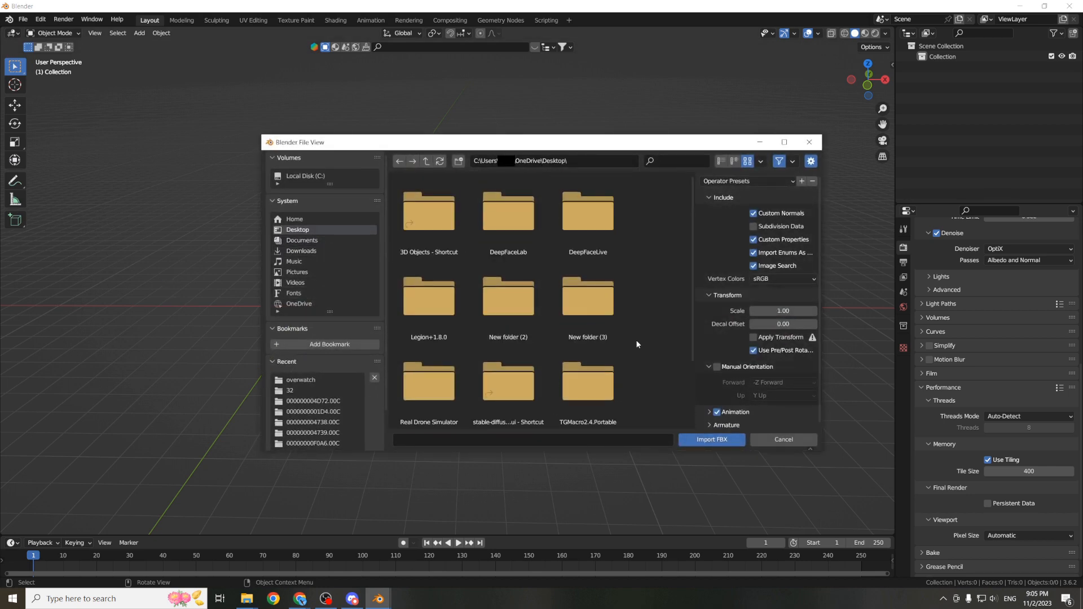
pyautogui.doubleClick(429, 297)
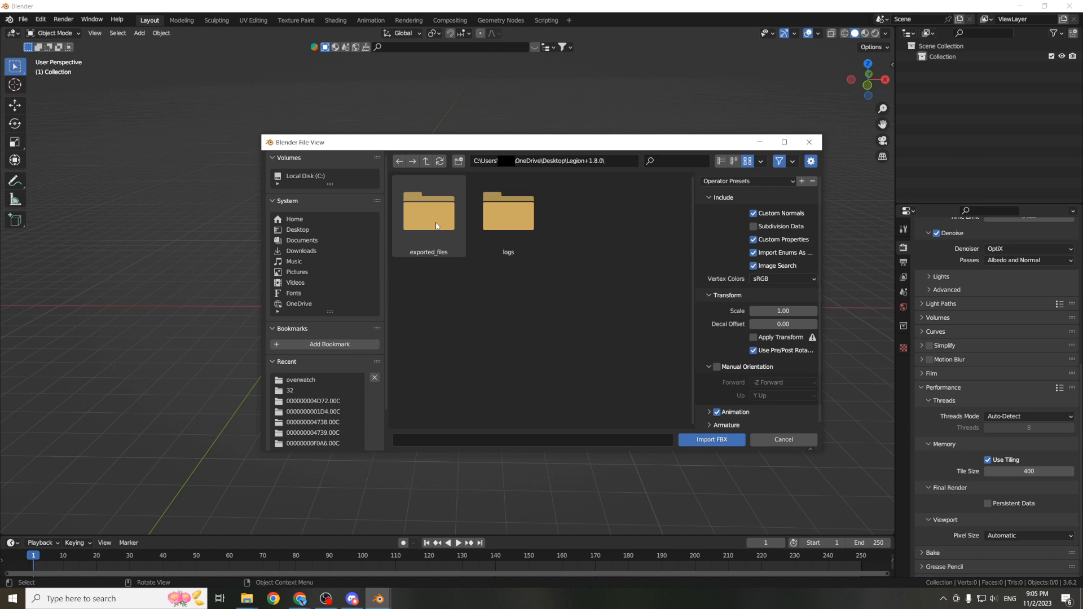
pyautogui.doubleClick(428, 211)
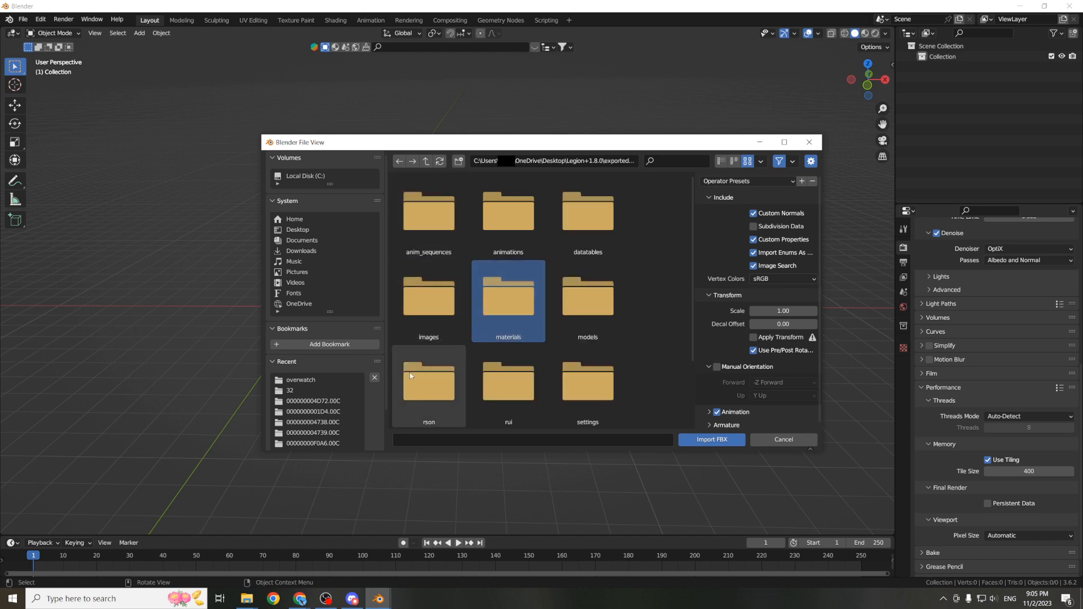
pyautogui.doubleClick(587, 296)
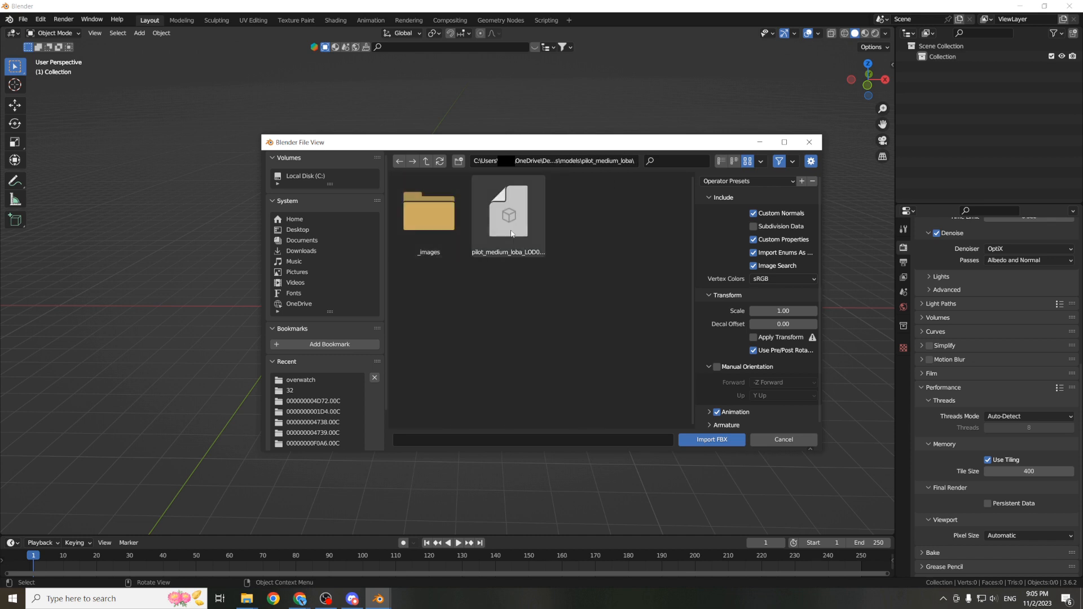
pyautogui.click(711, 439)
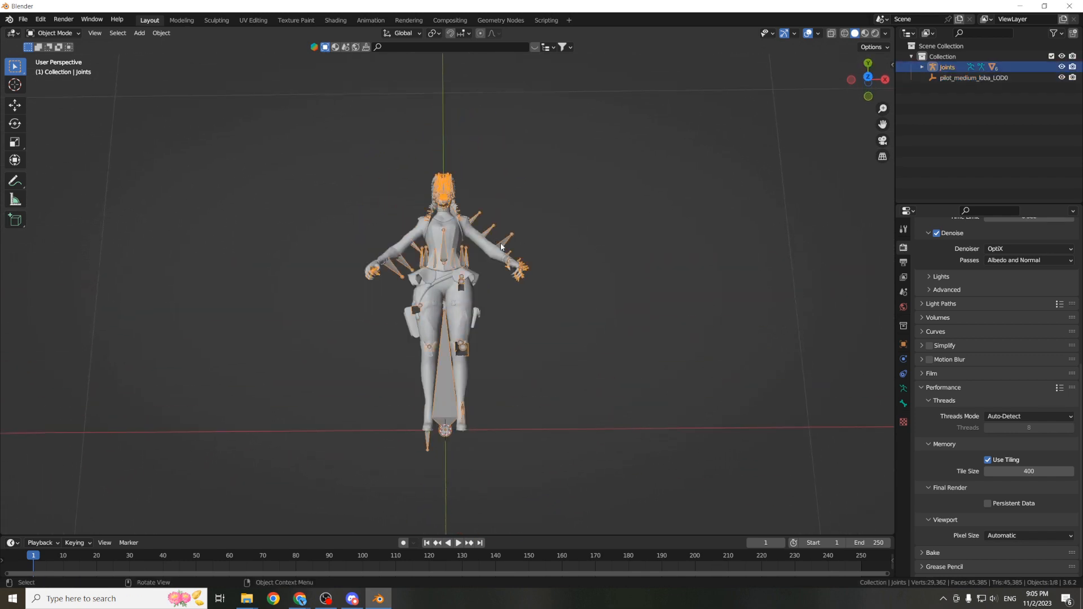
# - Import loba_ground_emote_golf_0.seanim onto the Loba skeleton, extending the timeline to 340
pyautogui.click(23, 19)
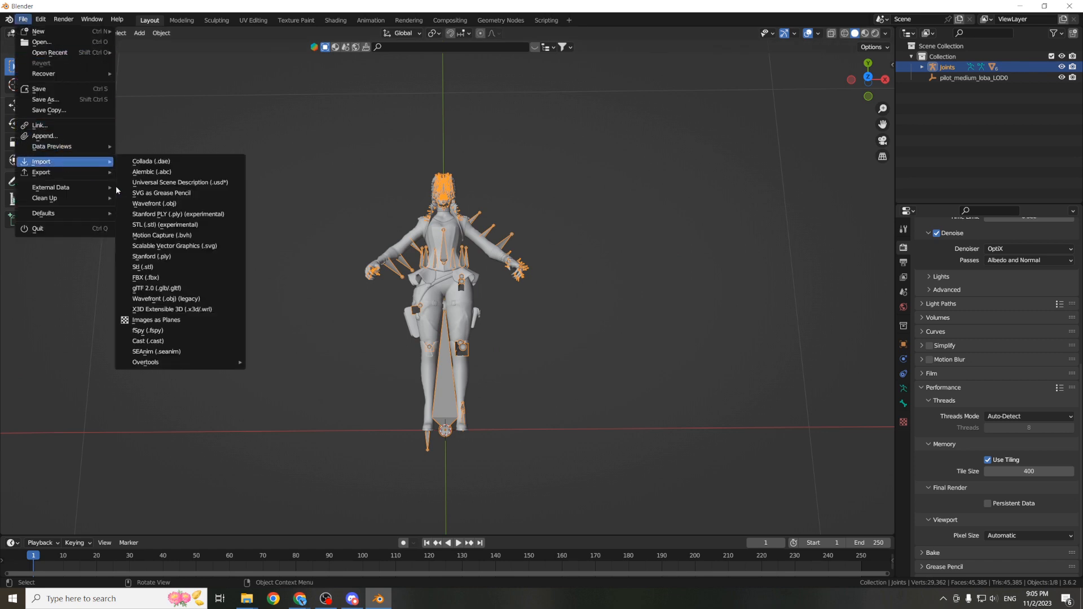
pyautogui.click(156, 353)
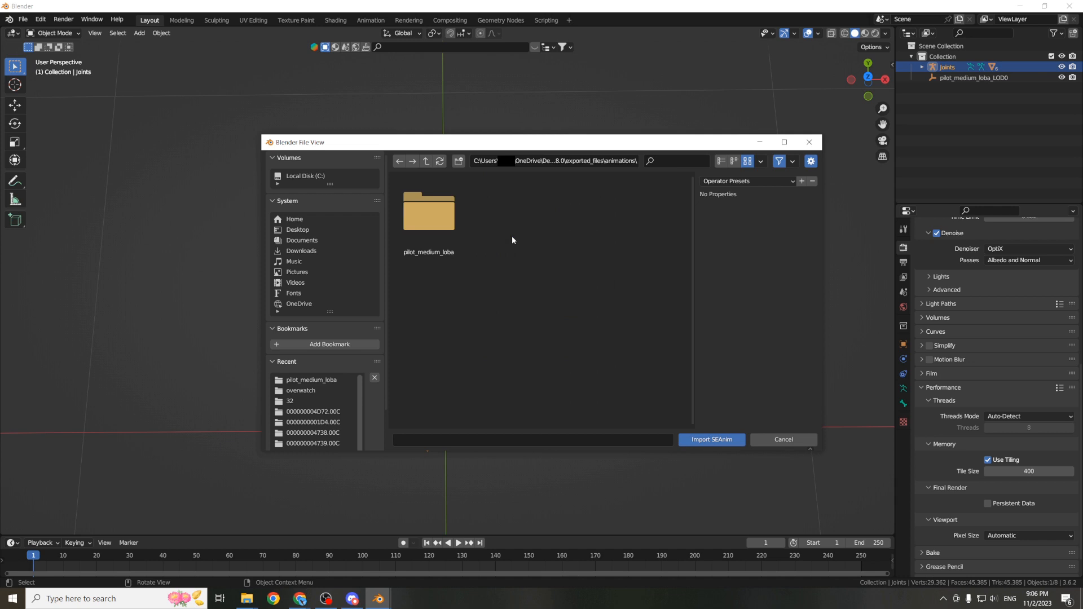
pyautogui.moveTo(428, 211)
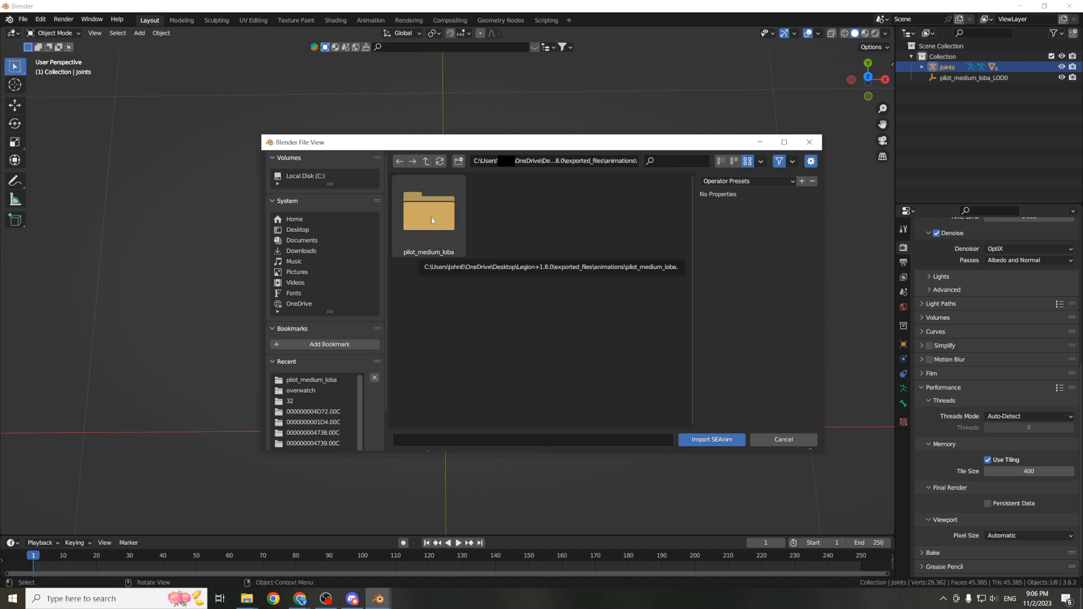
pyautogui.doubleClick(428, 212)
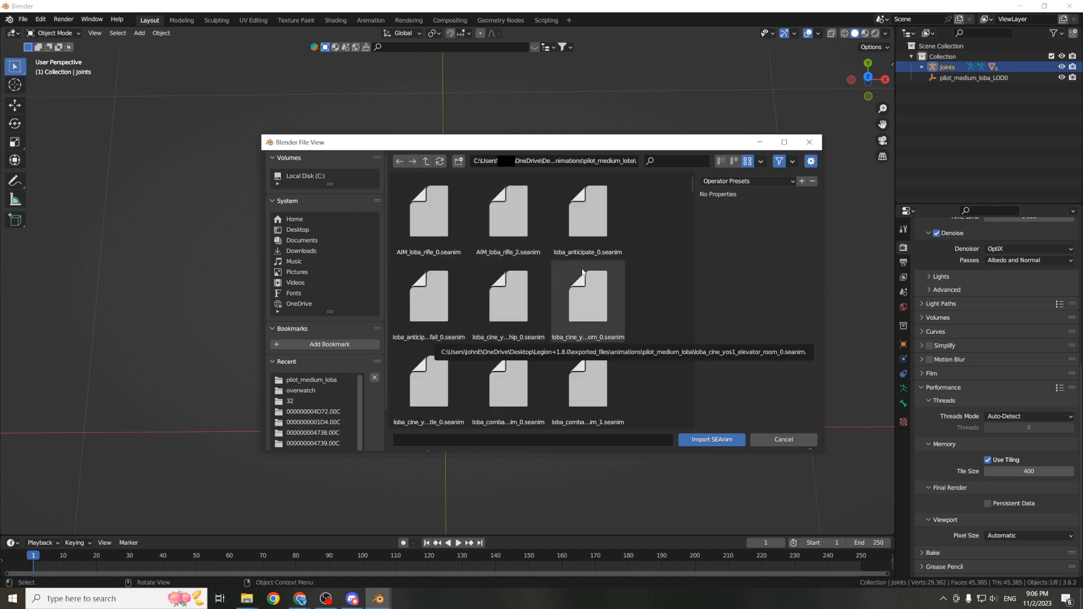
pyautogui.write('emote')
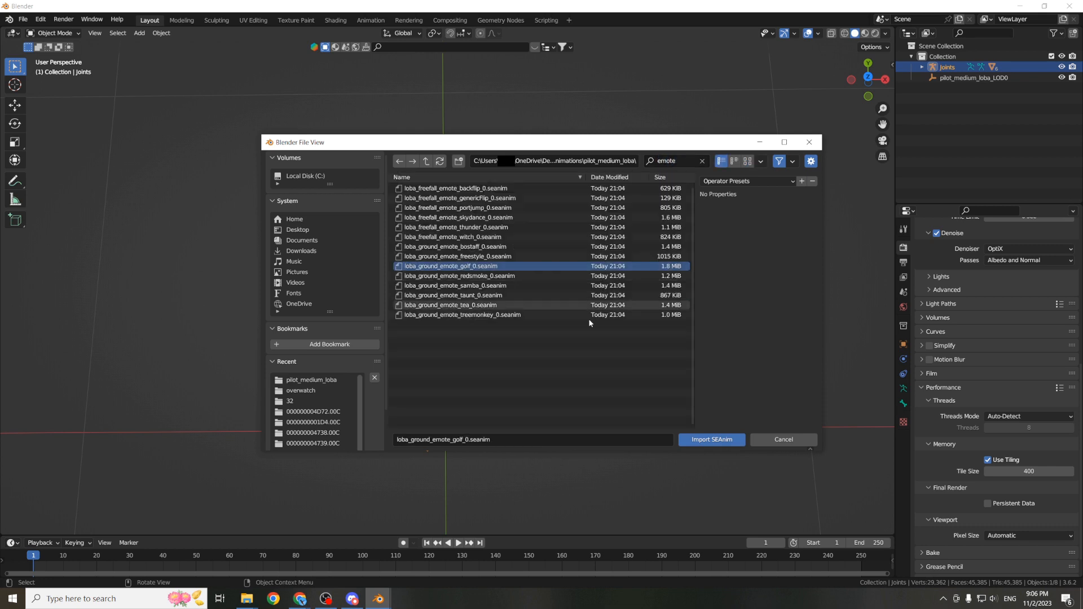
pyautogui.moveTo(710, 439)
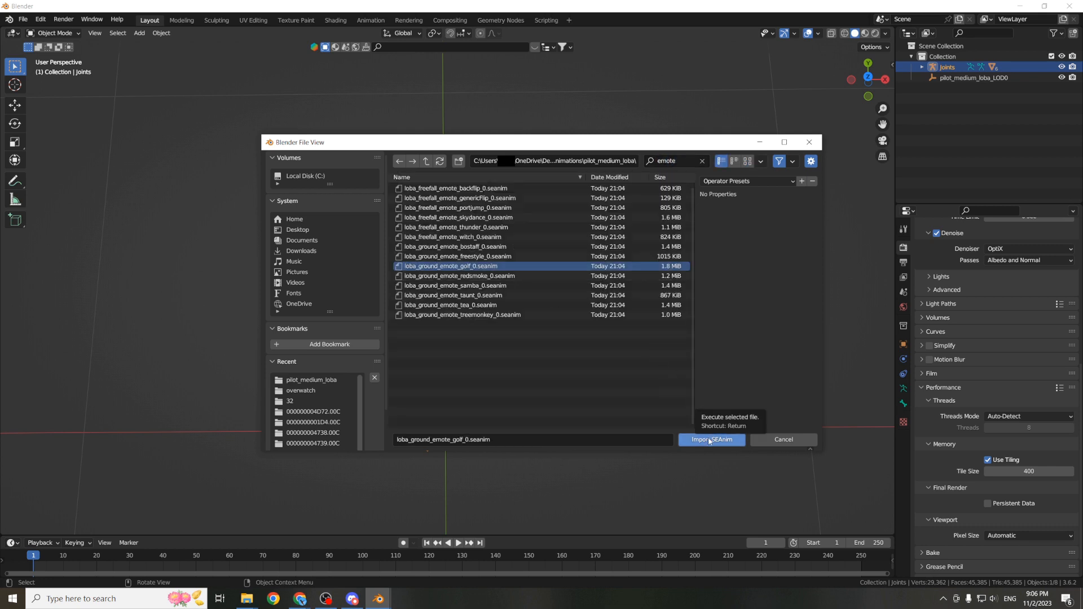
pyautogui.click(710, 439)
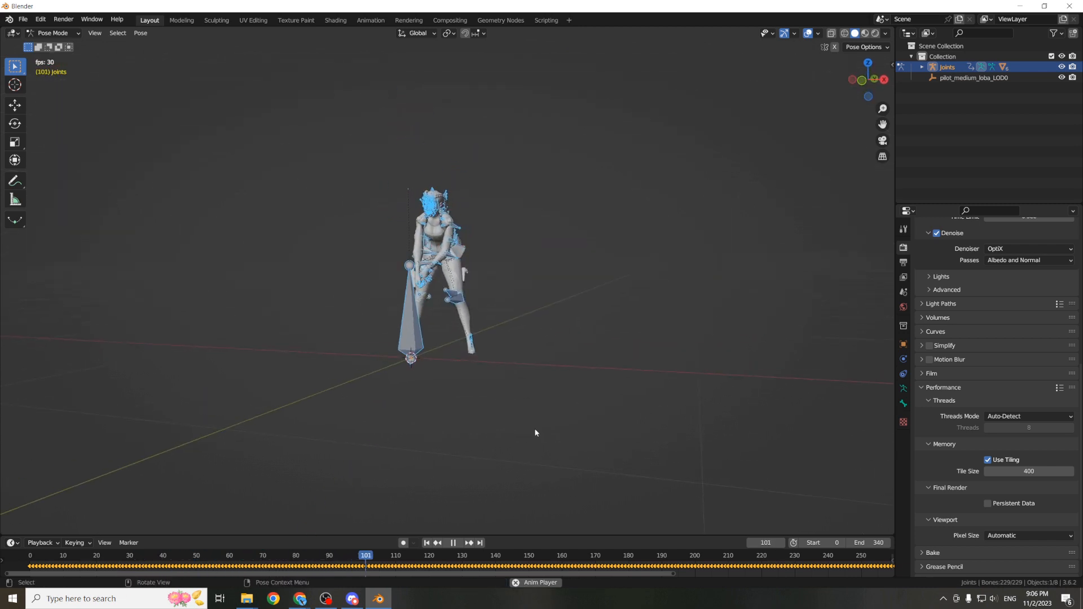
# - Give loba_base_body an Apex shader material and browse to the exported_files folder
pyautogui.click(453, 543)
pyautogui.write('emote')
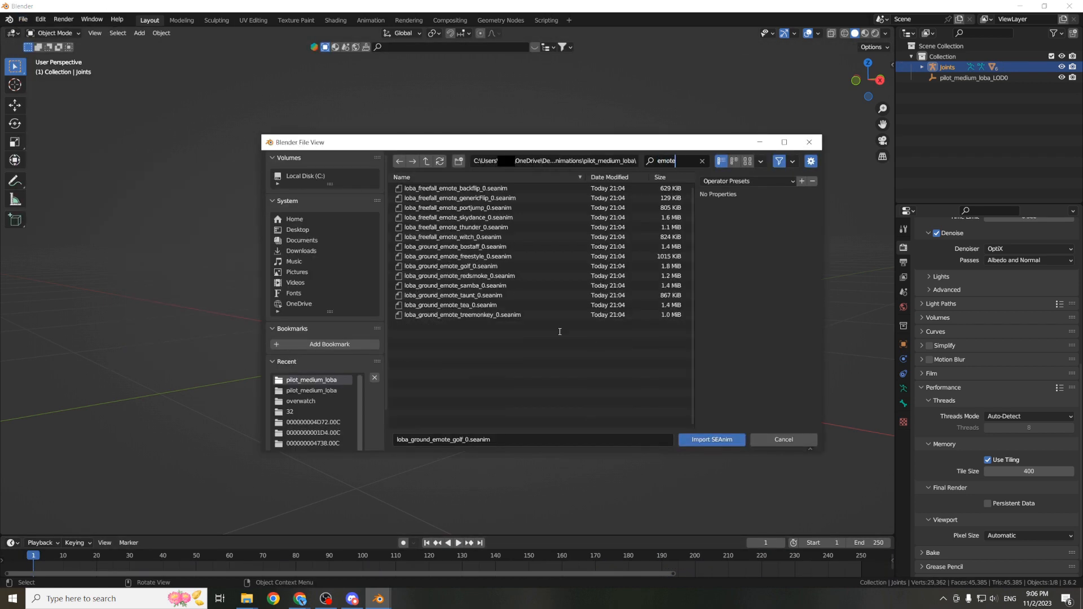
pyautogui.click(23, 19)
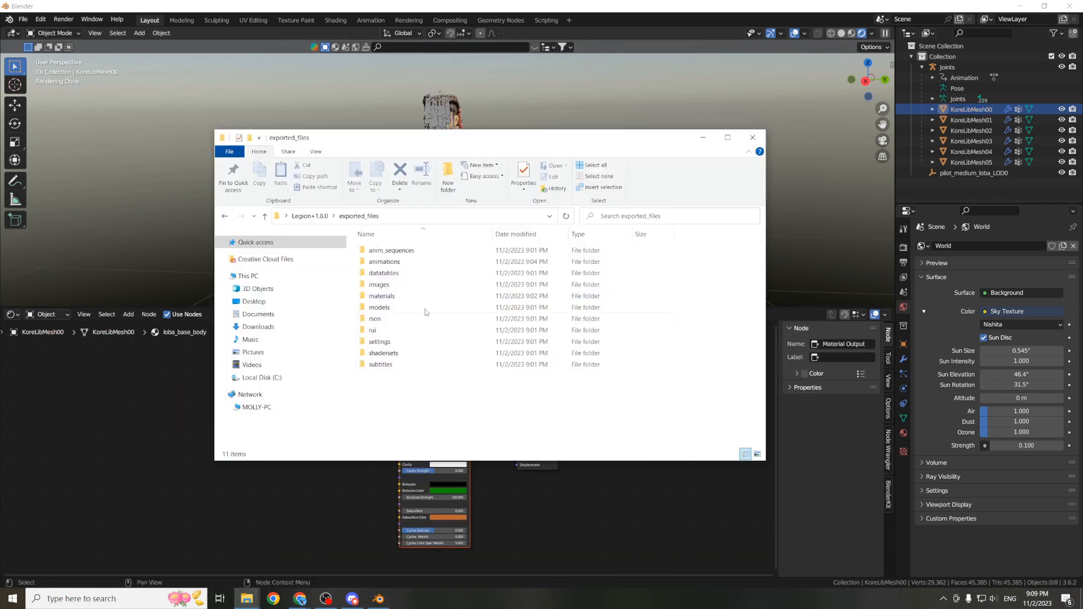
# - Browse materials/loba_base_body textures and pick the body albedo image
pyautogui.doubleClick(382, 295)
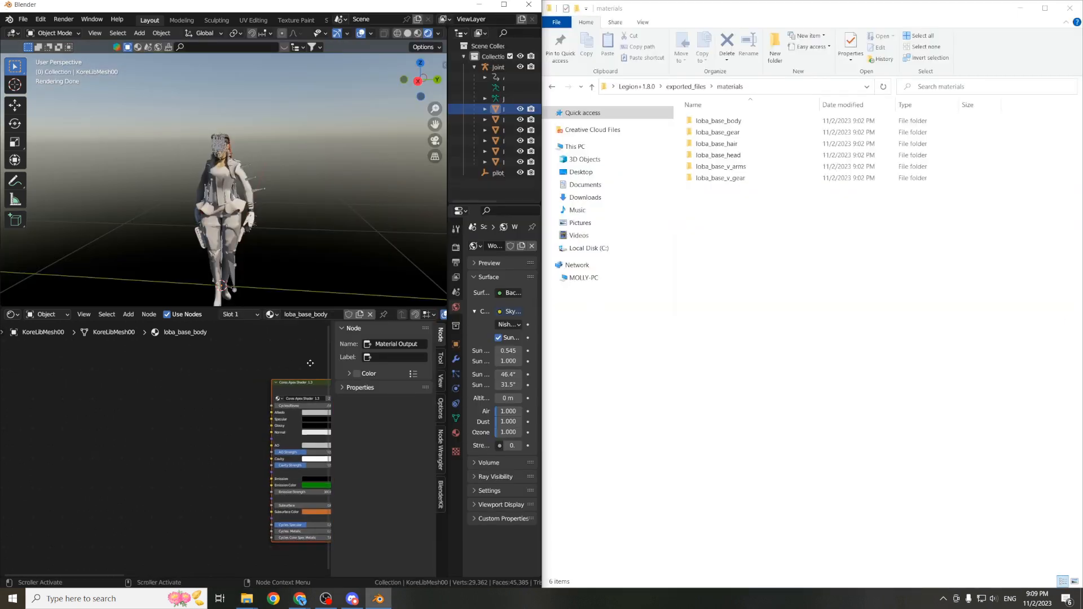
pyautogui.click(718, 121)
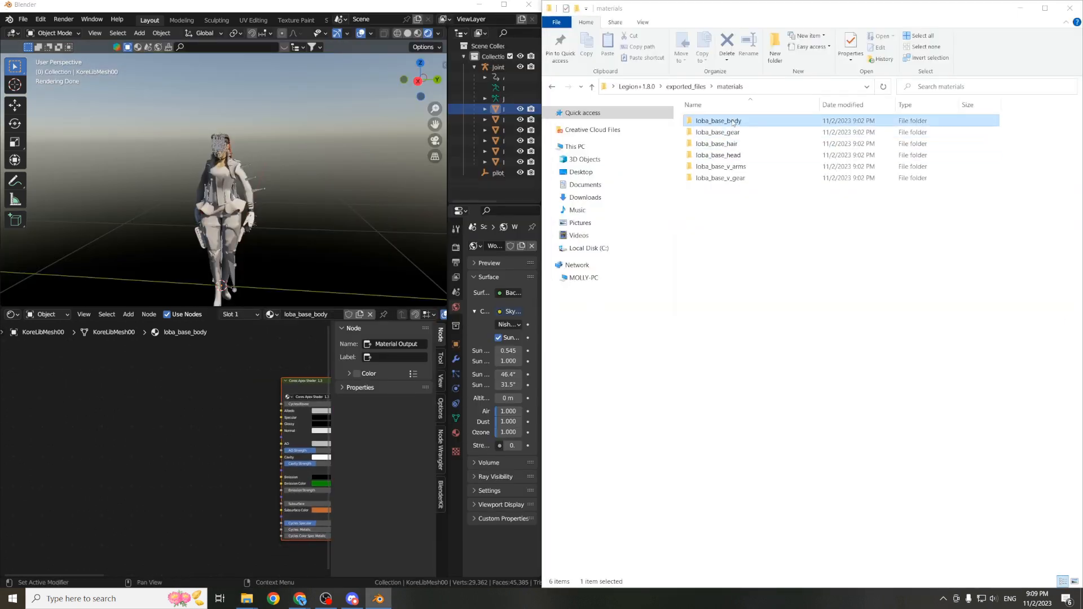
pyautogui.doubleClick(719, 121)
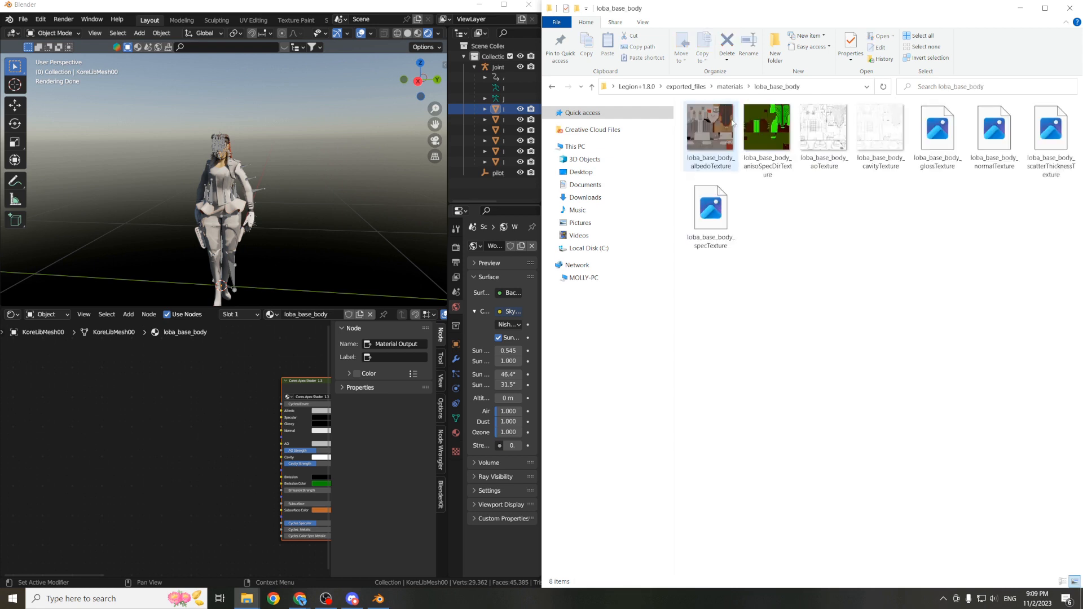
pyautogui.click(710, 127)
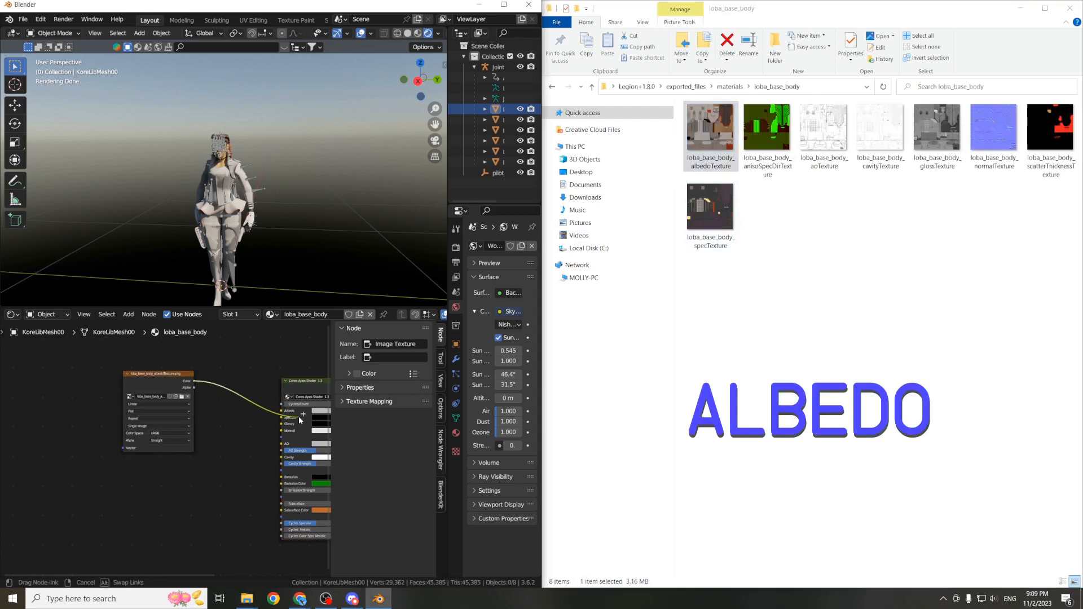
# - Wire the body cavity and gloss textures into the Apex shader, gloss as Non-Color
pyautogui.click(824, 125)
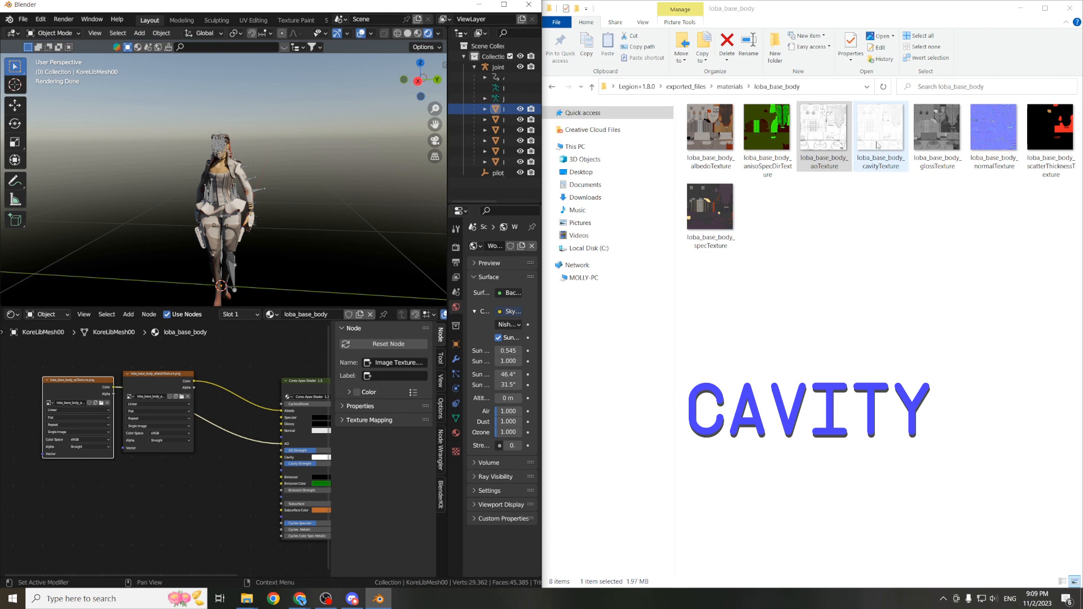
pyautogui.click(879, 126)
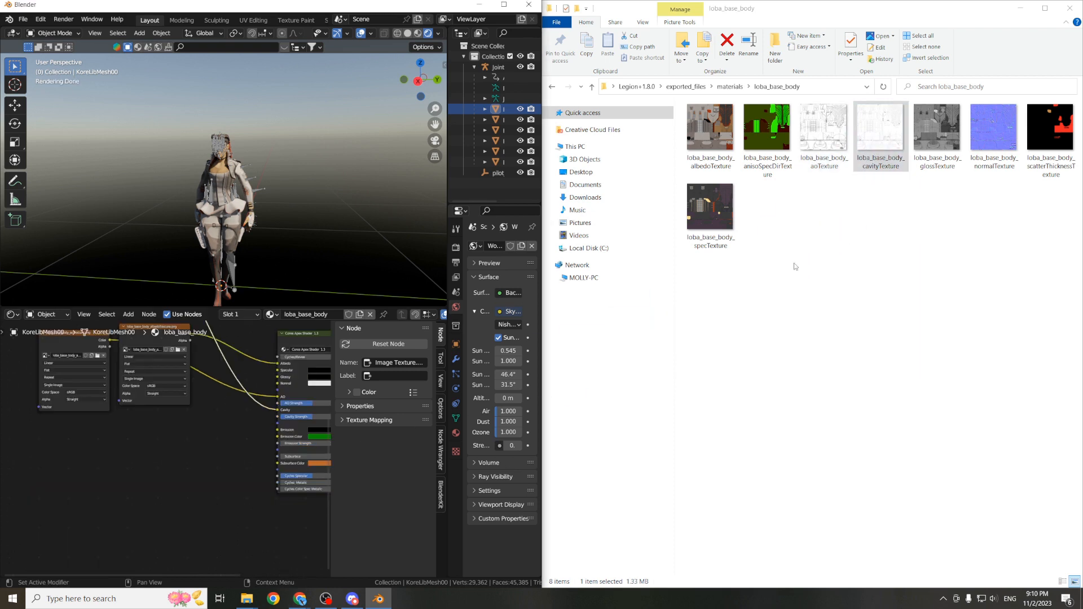
pyautogui.click(936, 127)
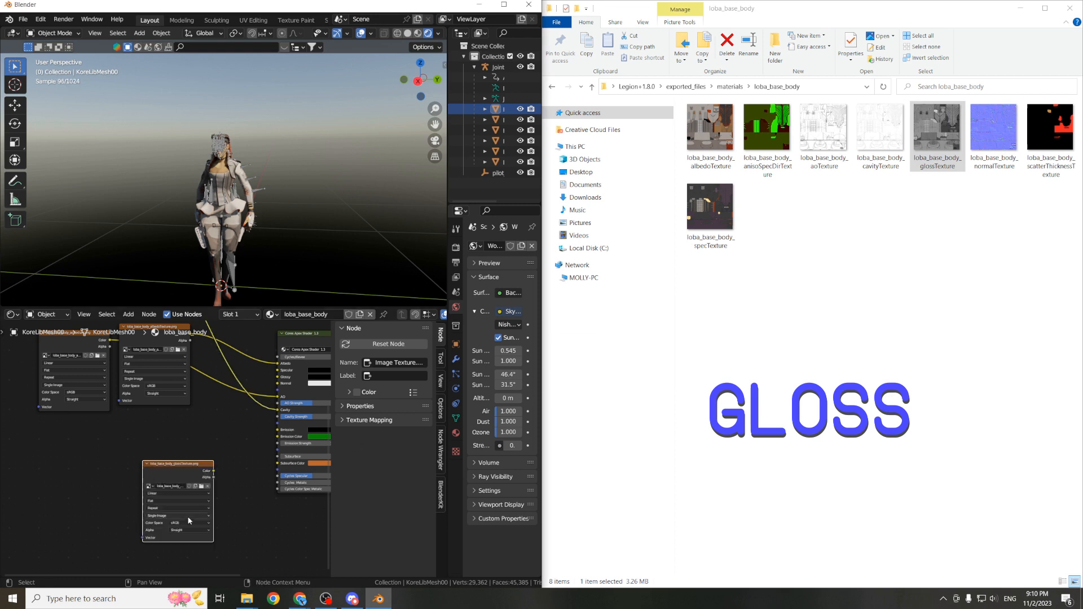
pyautogui.click(186, 522)
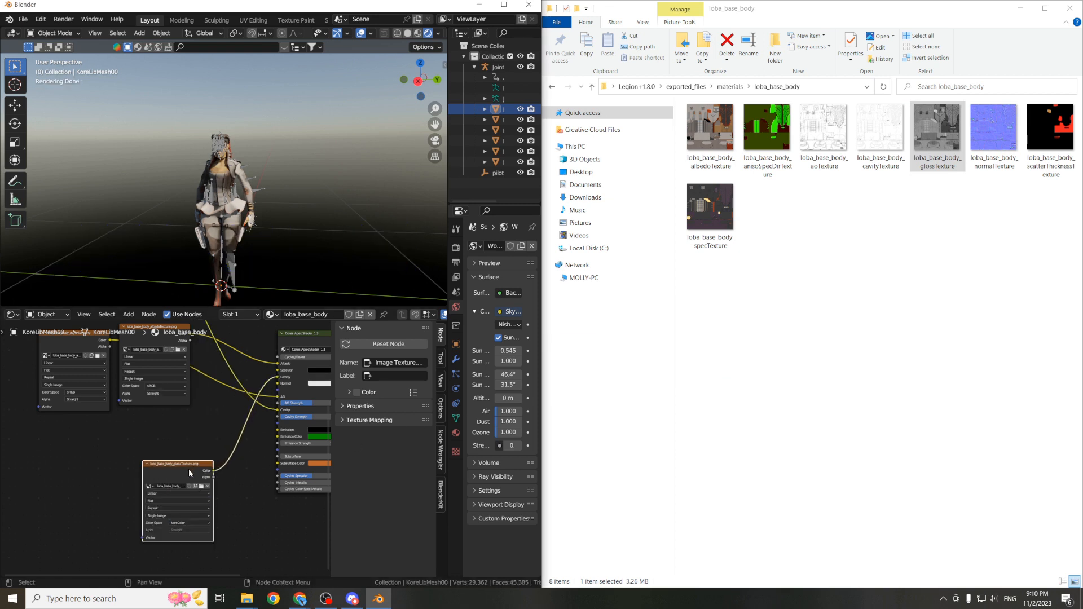
# - Add the body normal texture as Non-Color and bring in the scatter thickness texture
pyautogui.click(993, 127)
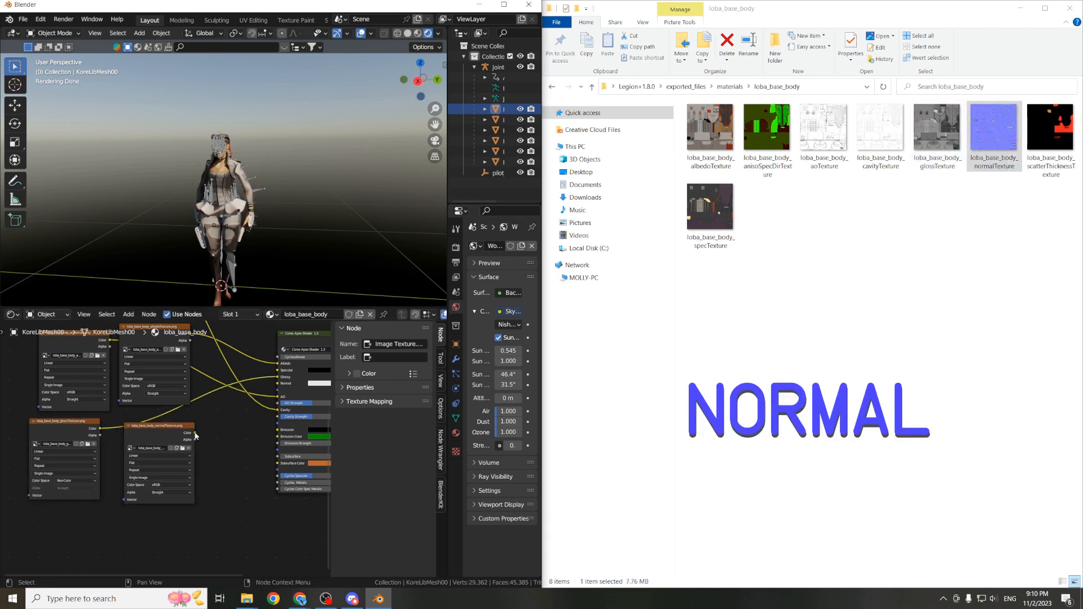
pyautogui.click(159, 485)
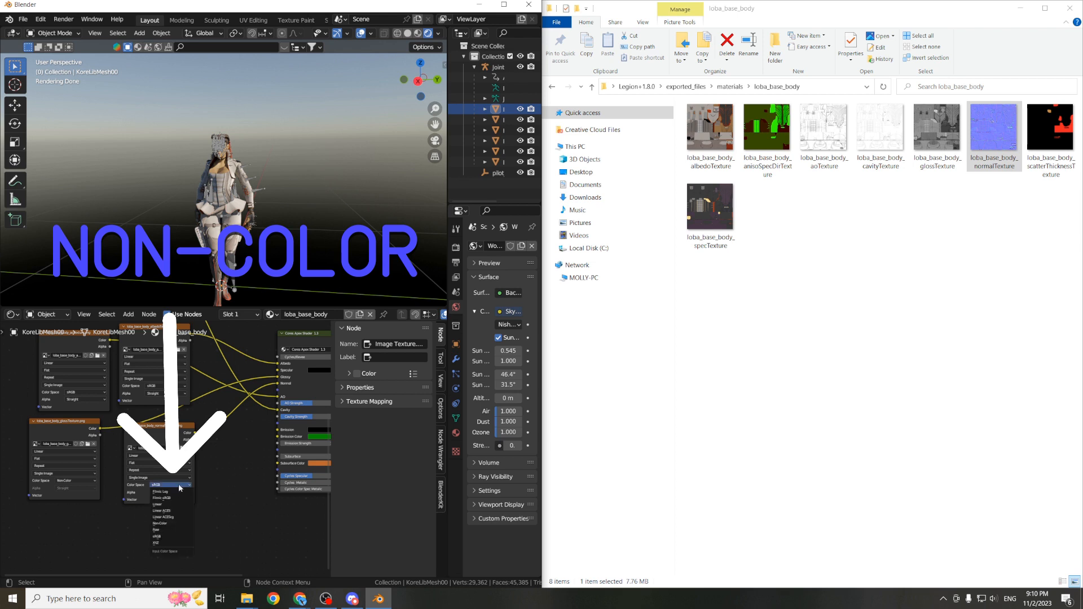
pyautogui.click(159, 522)
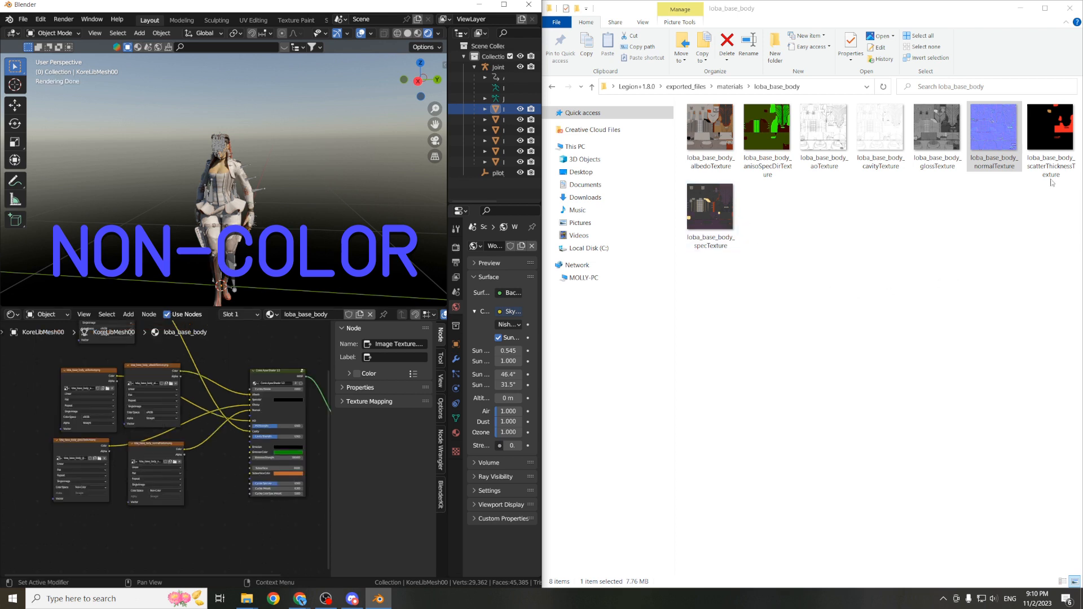
pyautogui.click(1050, 128)
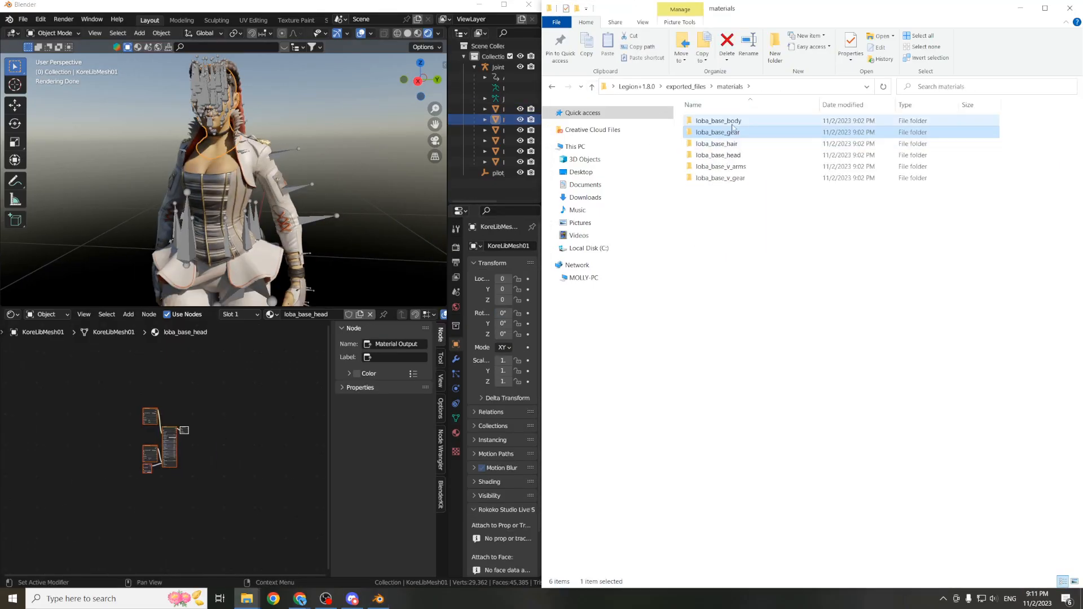
# - Connect the textures for the remaining material folders, including loba_base_hair
pyautogui.doubleClick(717, 155)
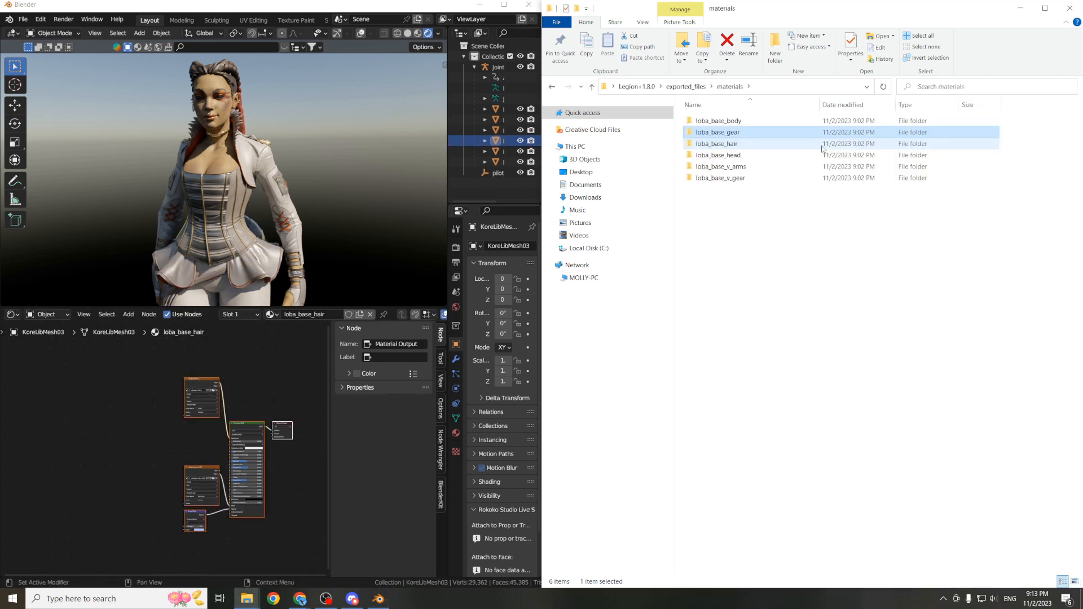
pyautogui.doubleClick(718, 143)
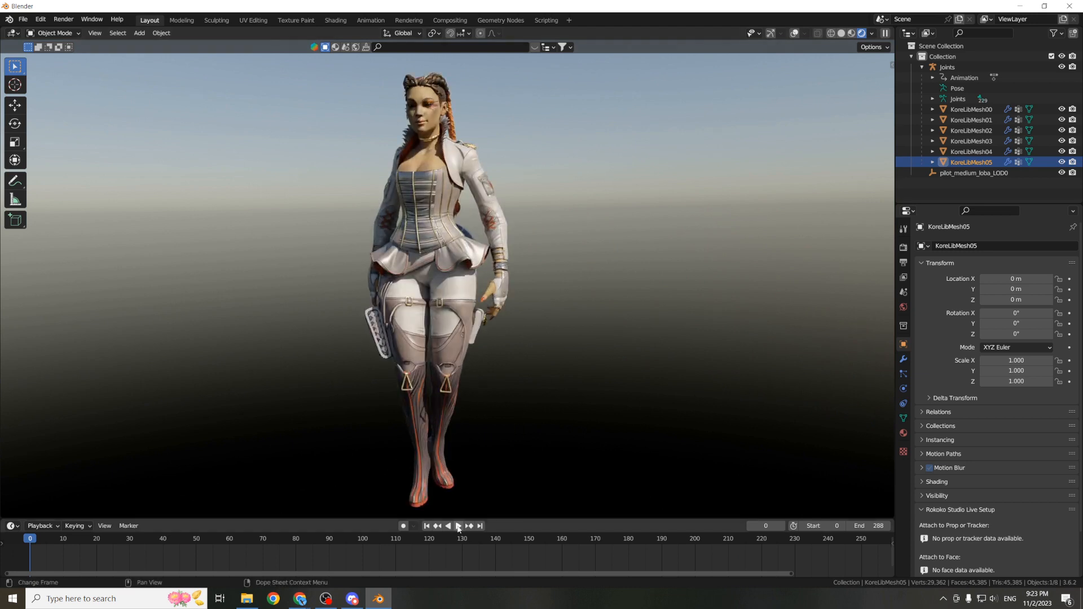
# - Play the imported emote animation on the textured Loba model
pyautogui.click(453, 526)
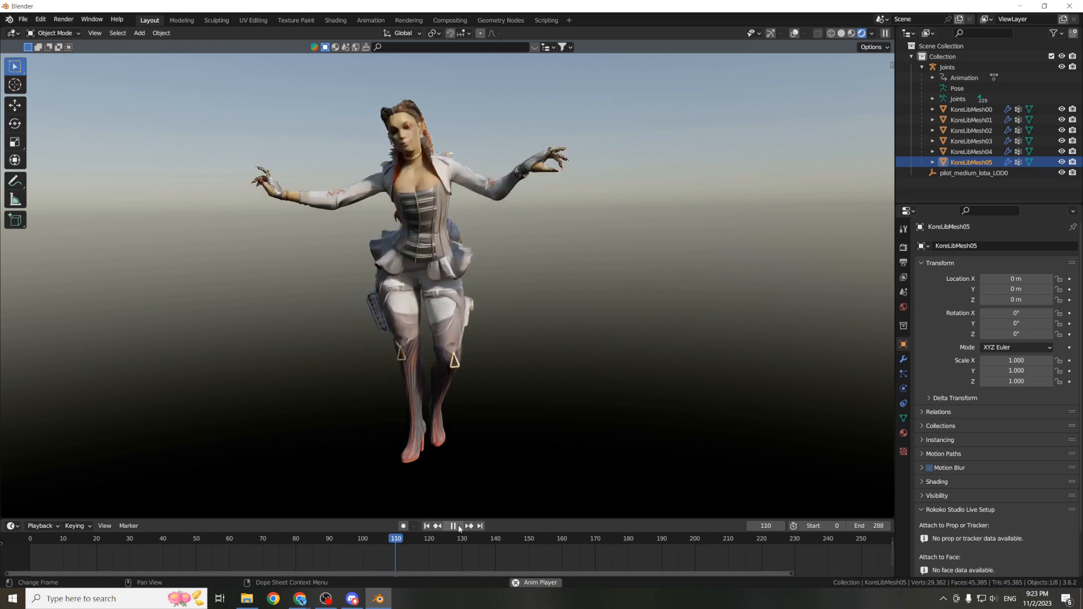
pyautogui.click(453, 526)
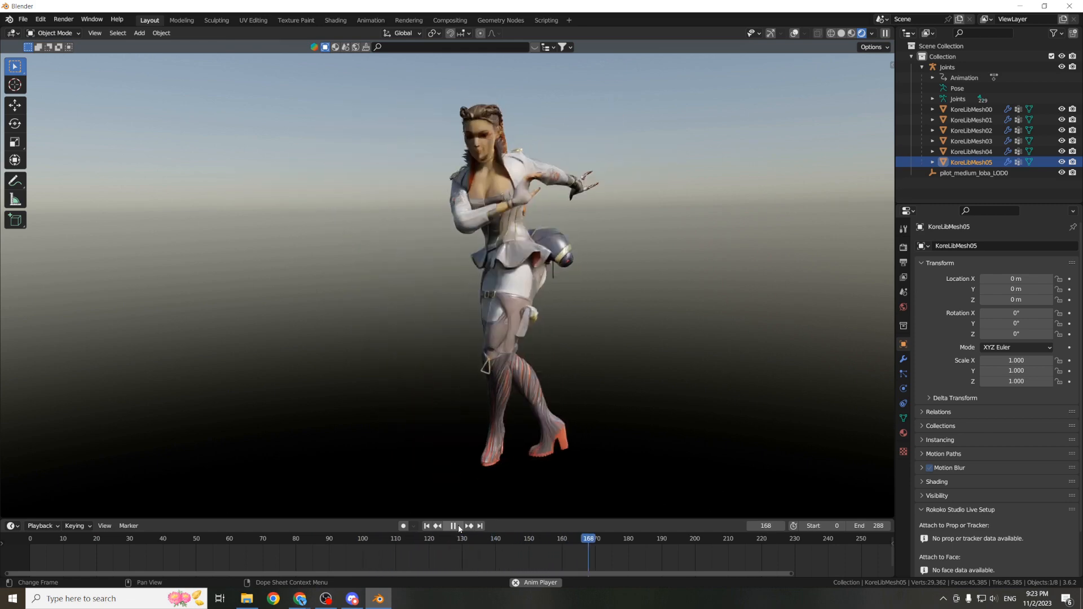